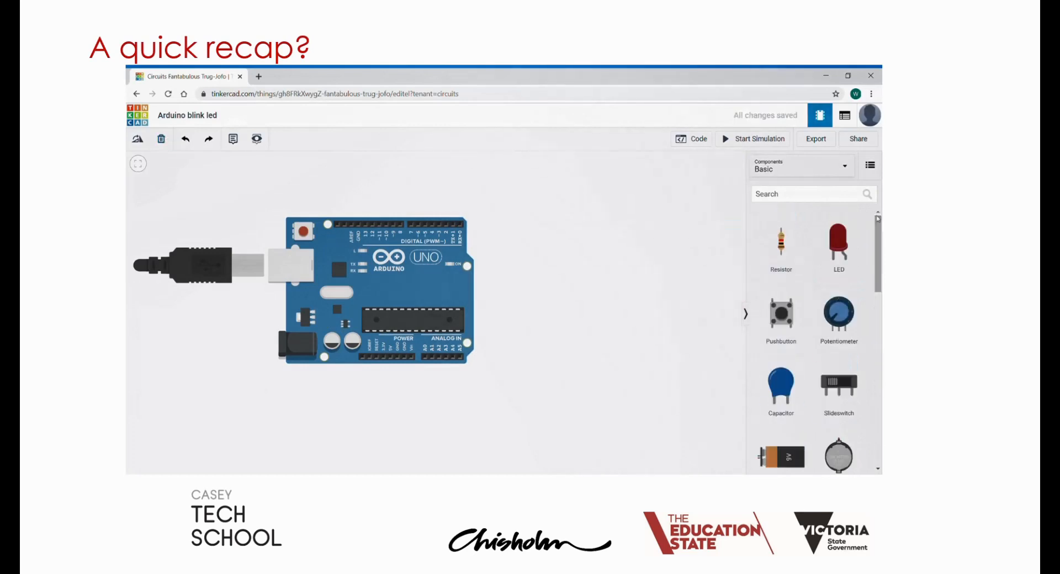
Add a resistor and LED, wiring the LED to ground and the resistor to pin 7
click(869, 165)
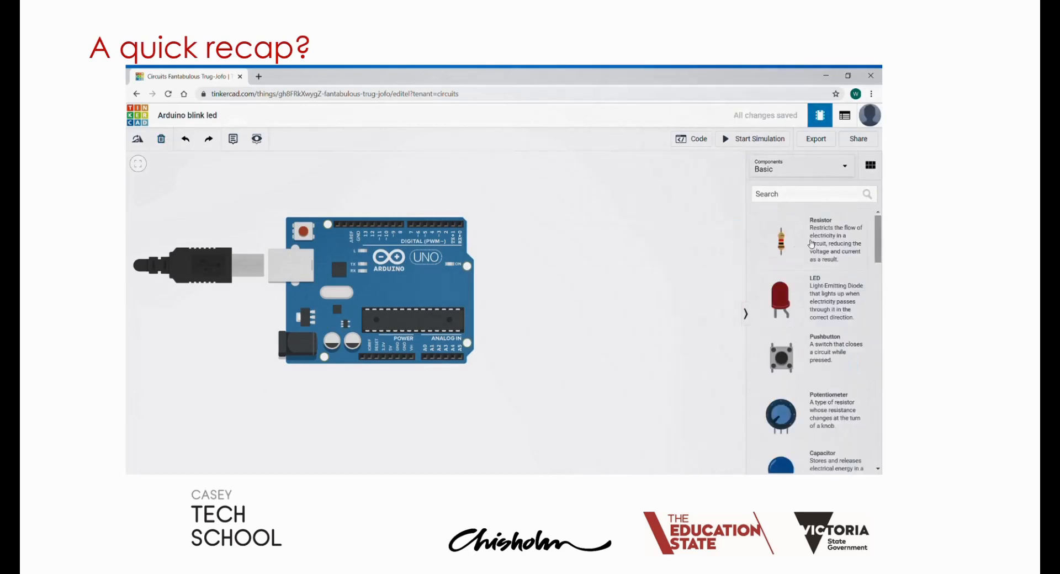
drag(780, 242, 561, 246)
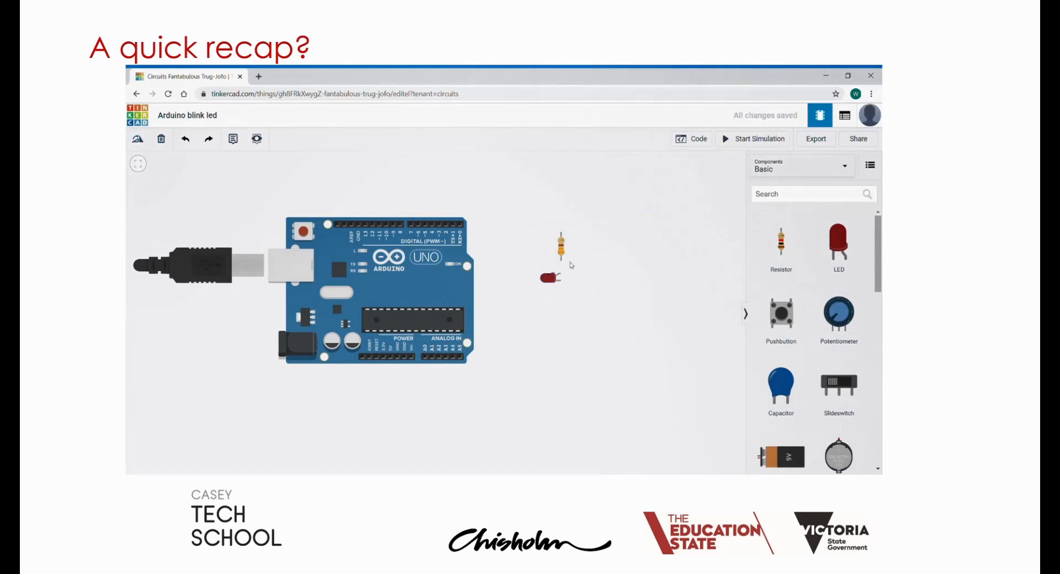
drag(549, 277, 448, 345)
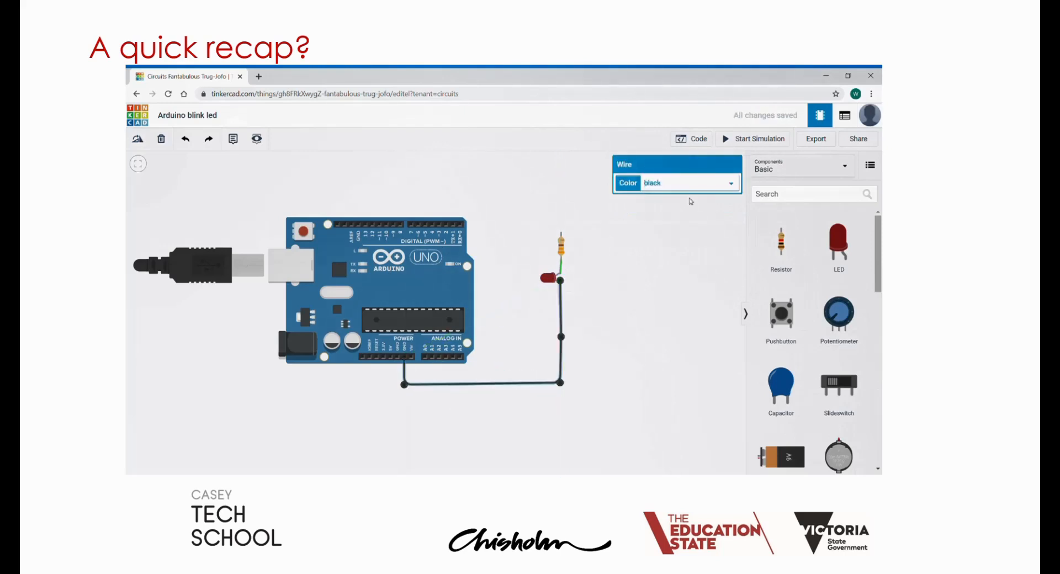
click(729, 183)
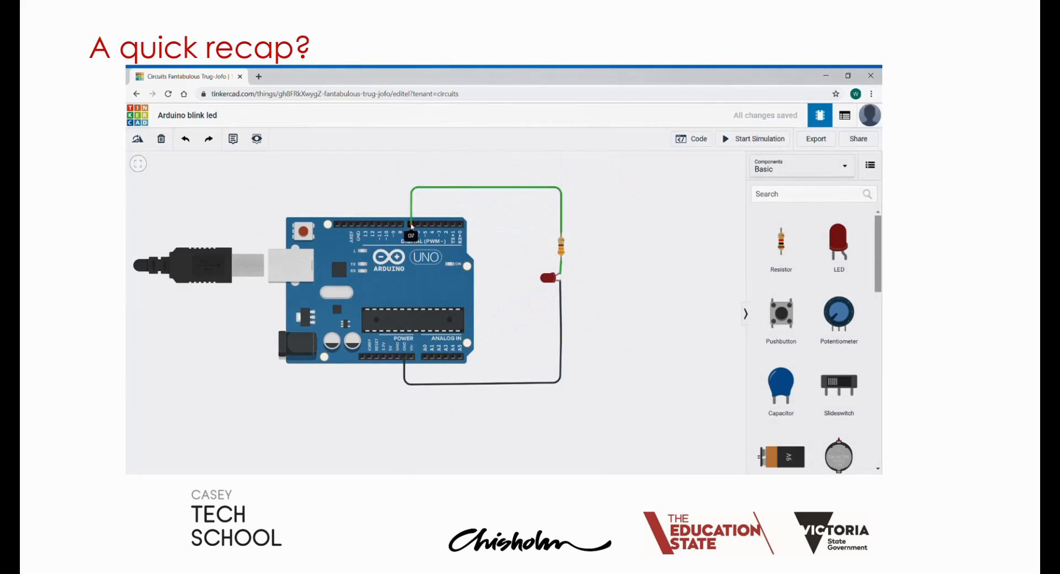
Switch the board's code to text-only and set the blink pin to 7
click(691, 139)
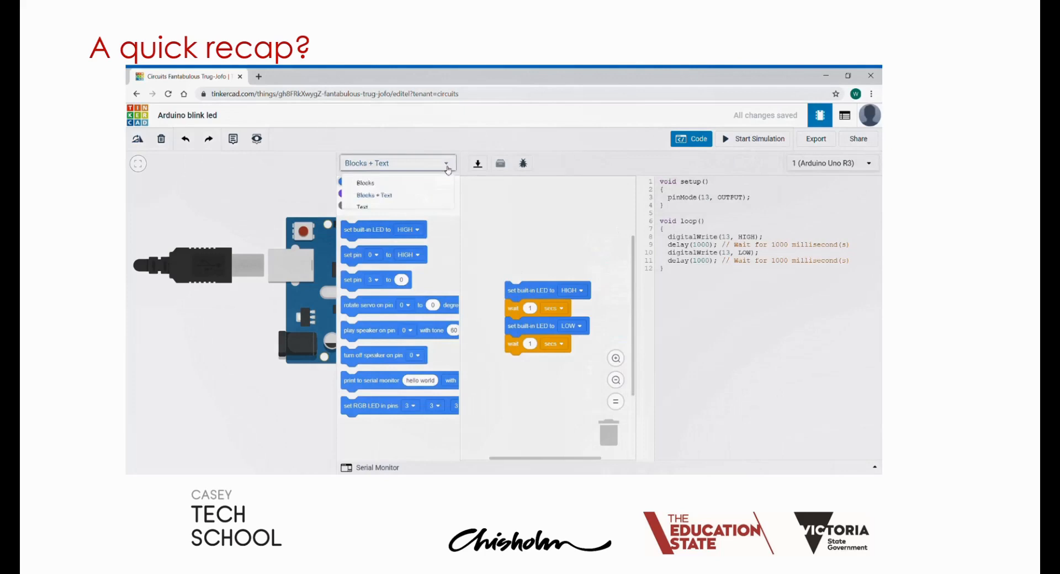
click(362, 207)
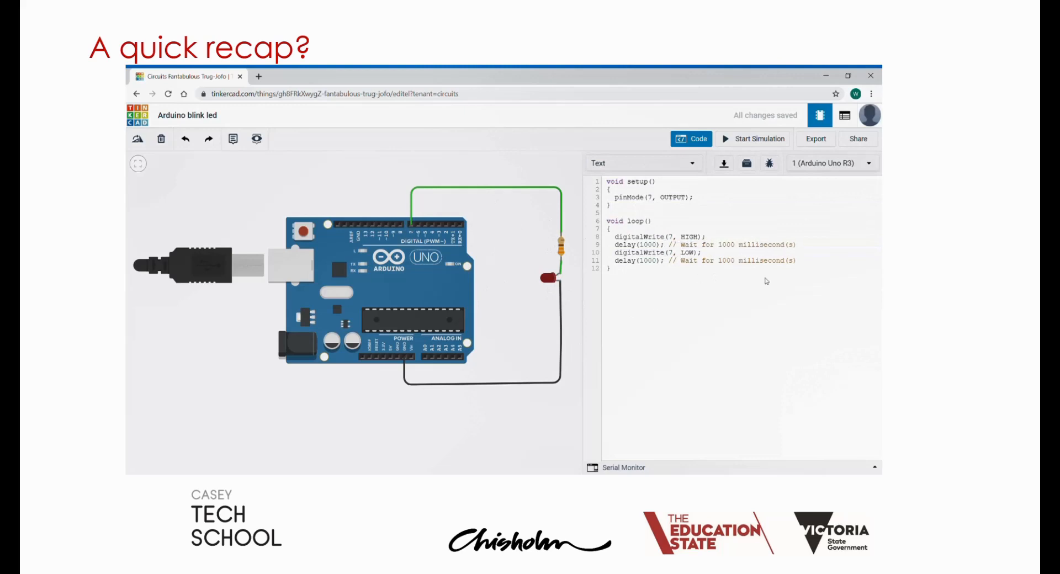
click(752, 138)
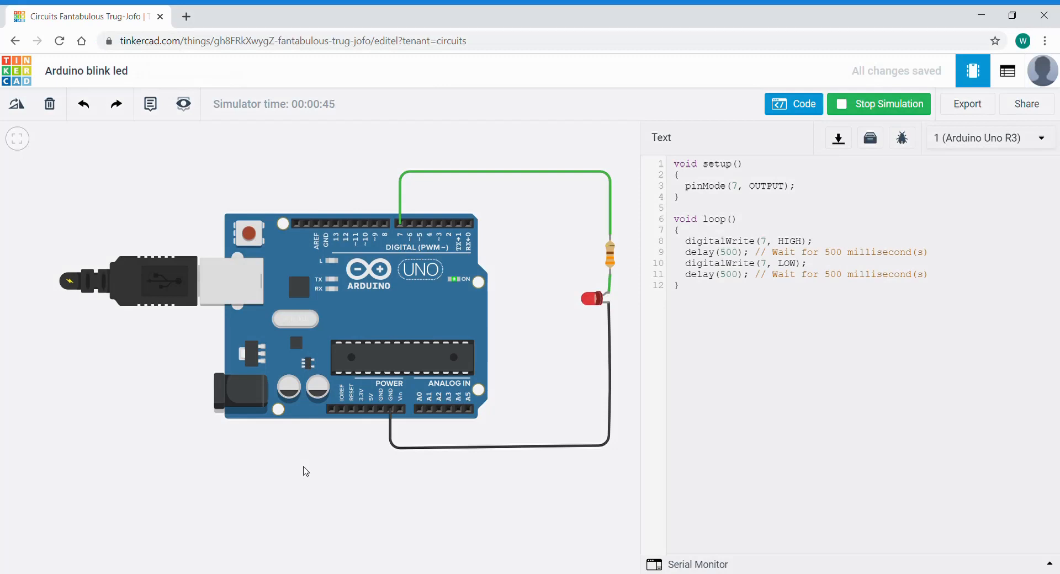
Stop the simulation, show the parts panel, and scroll down to the Multimeter
click(792, 103)
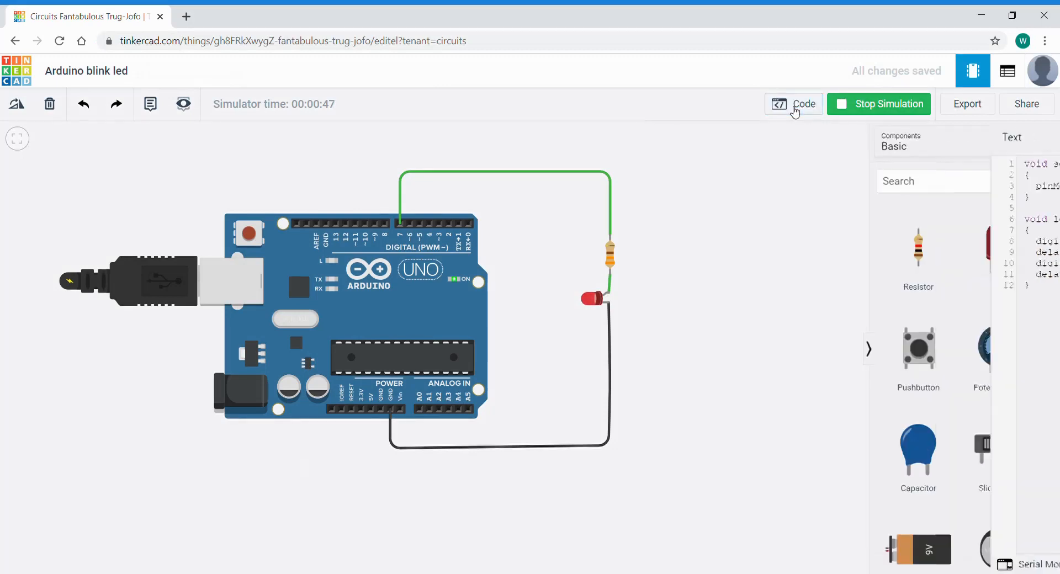
click(792, 103)
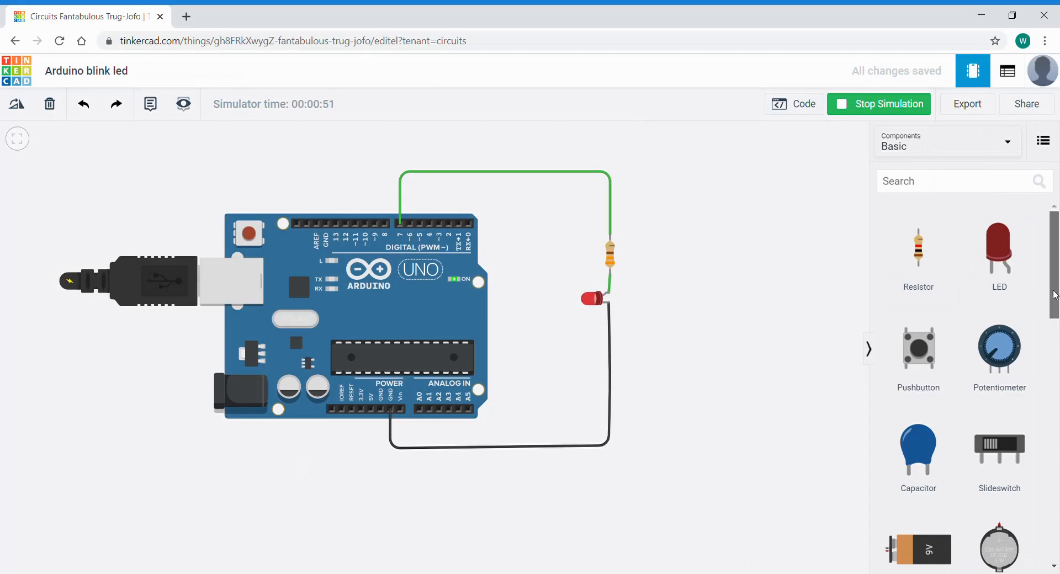
scroll(down, 3)
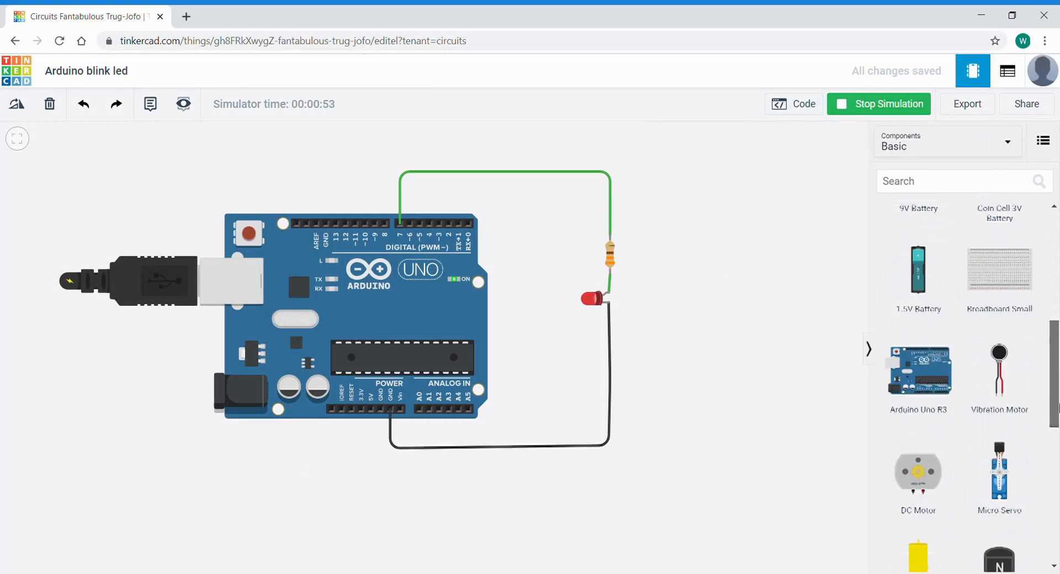
scroll(down, 3)
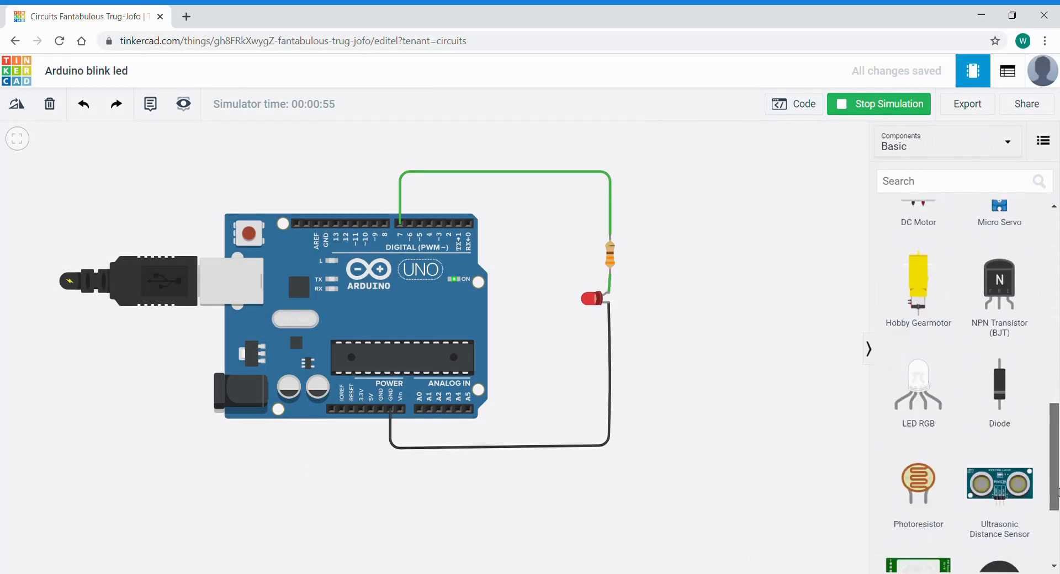
scroll(down, 3)
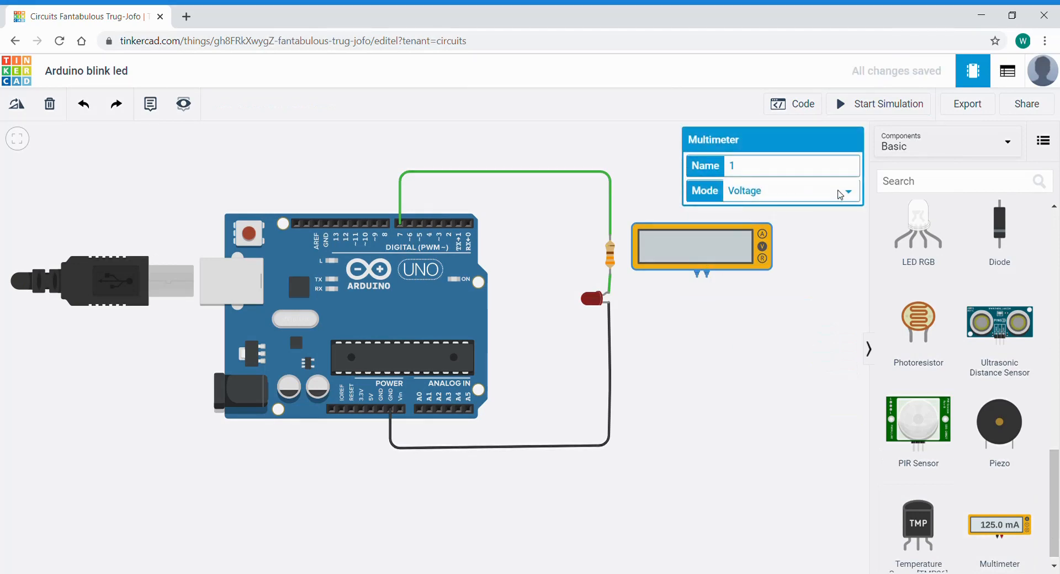
mouse_move(779, 232)
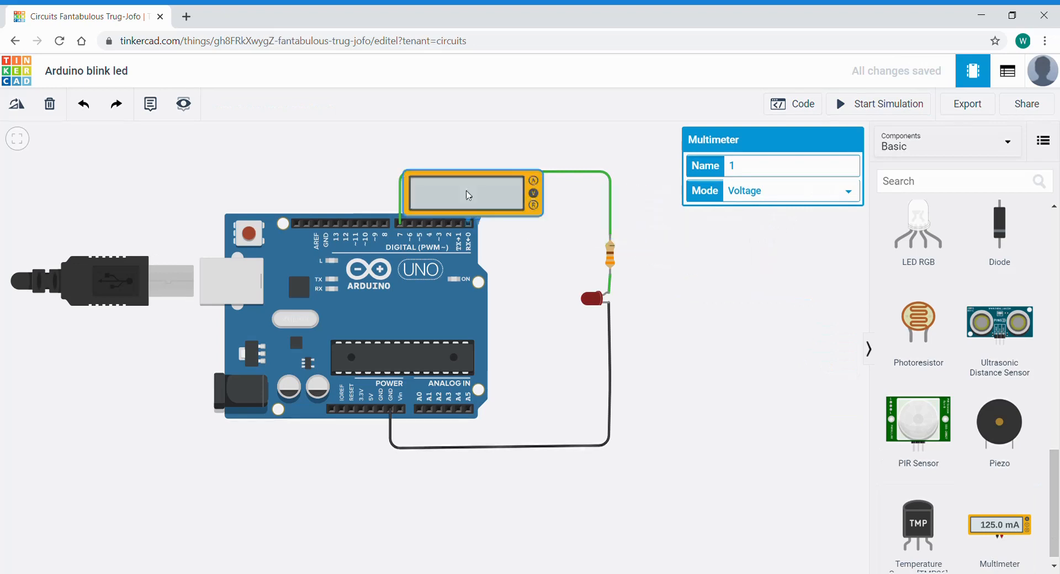
Move the multimeter above the board's left side and reopen the blink code
drag(471, 195, 322, 158)
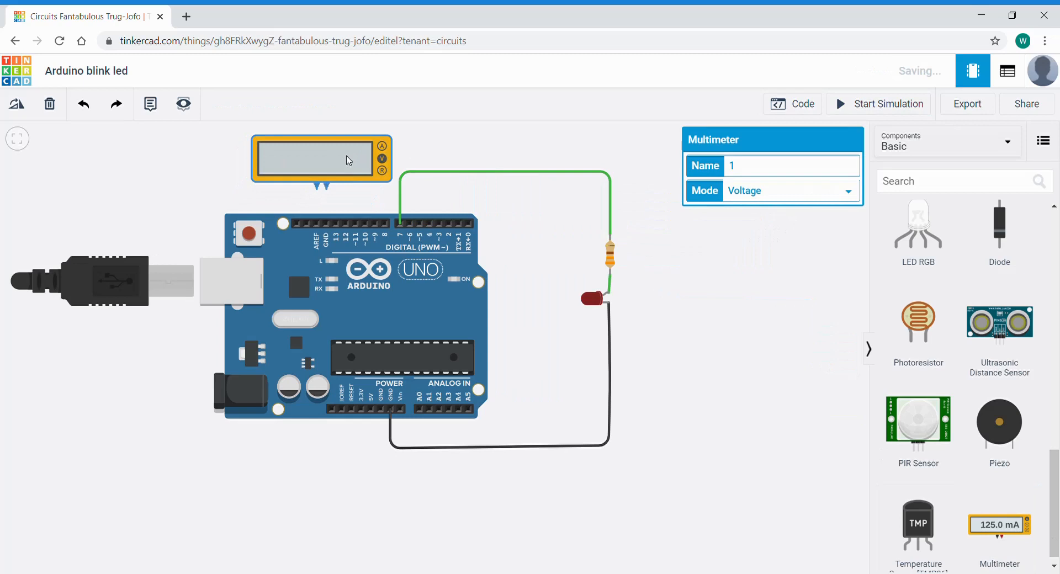
mouse_move(325, 189)
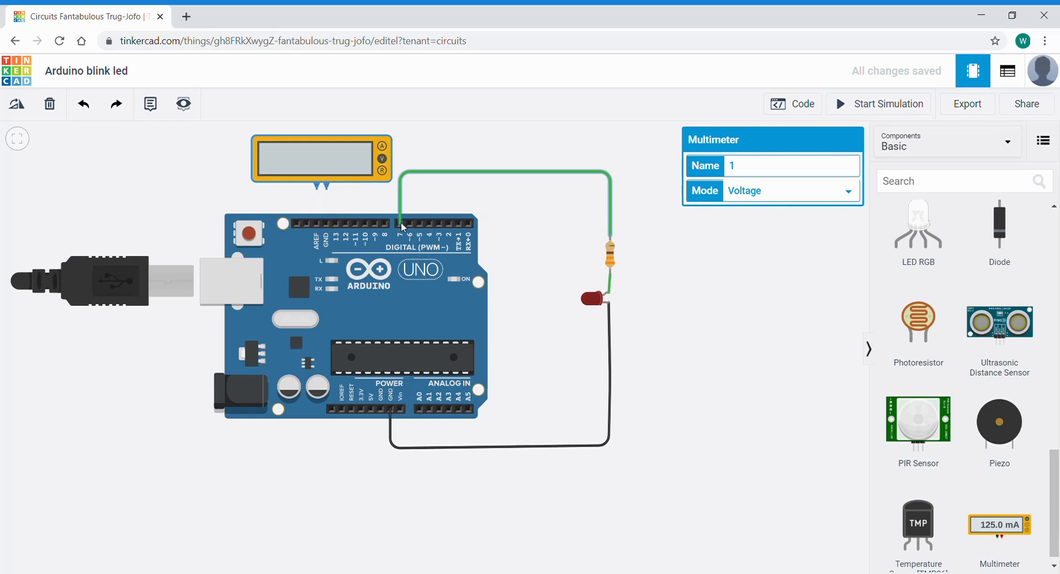
mouse_move(325, 187)
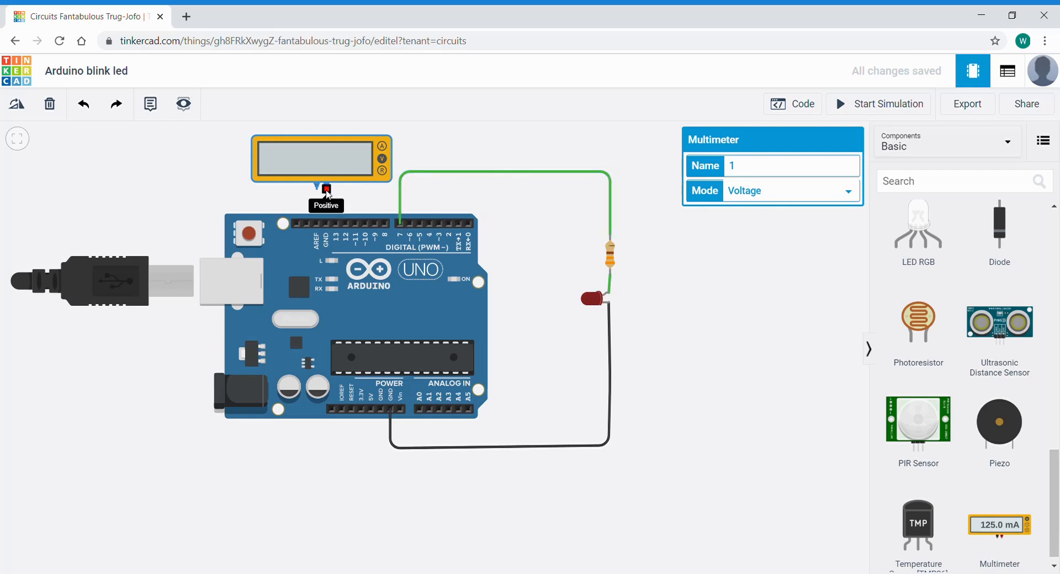
click(708, 240)
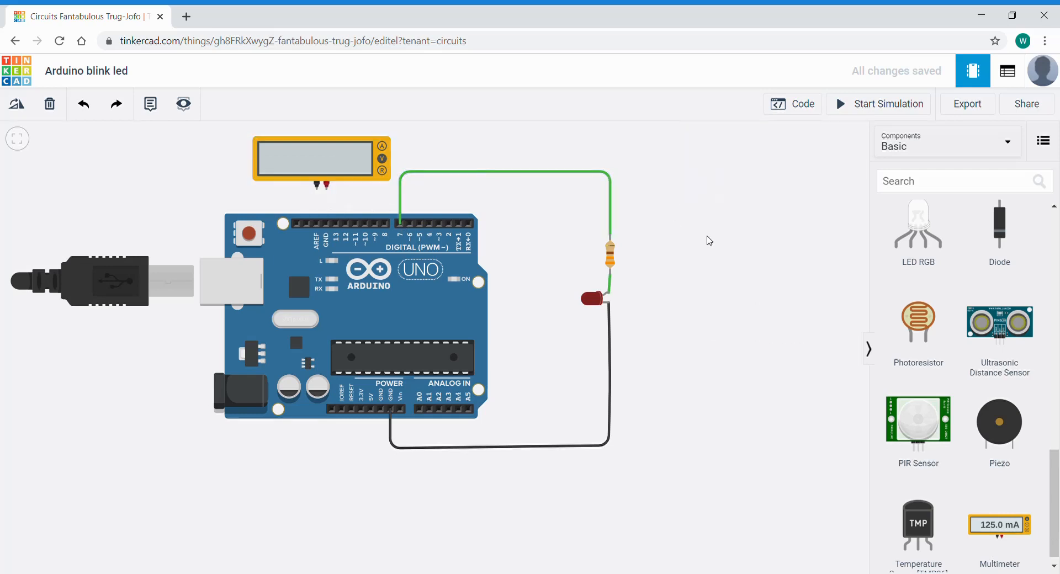
click(792, 103)
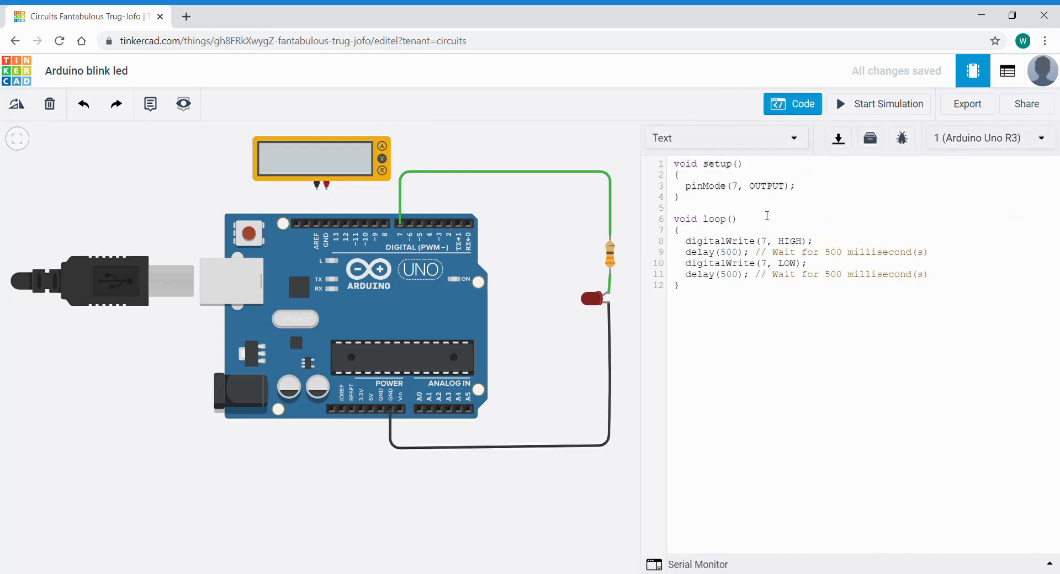
mouse_move(795, 263)
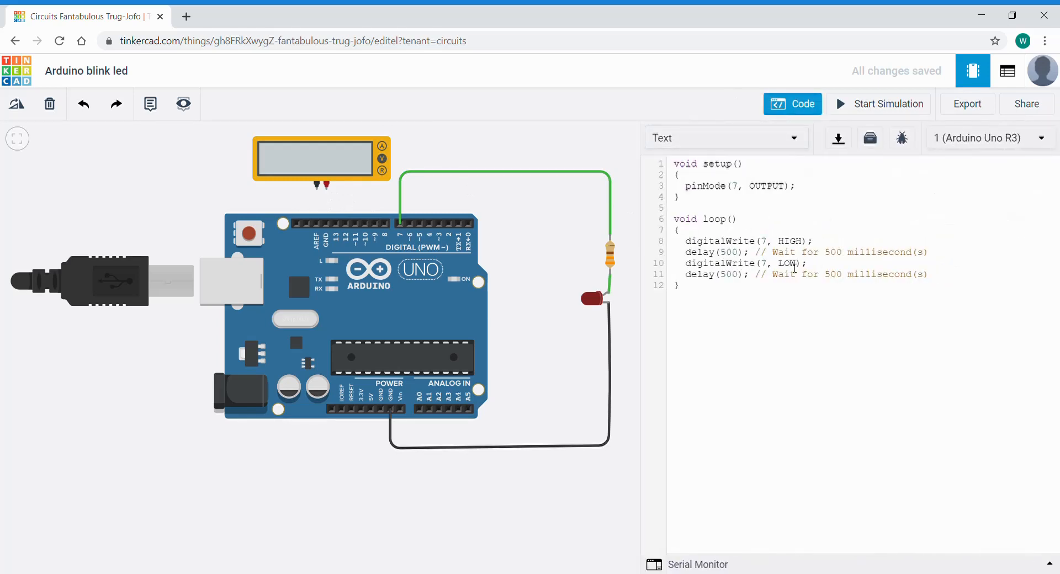
mouse_move(326, 186)
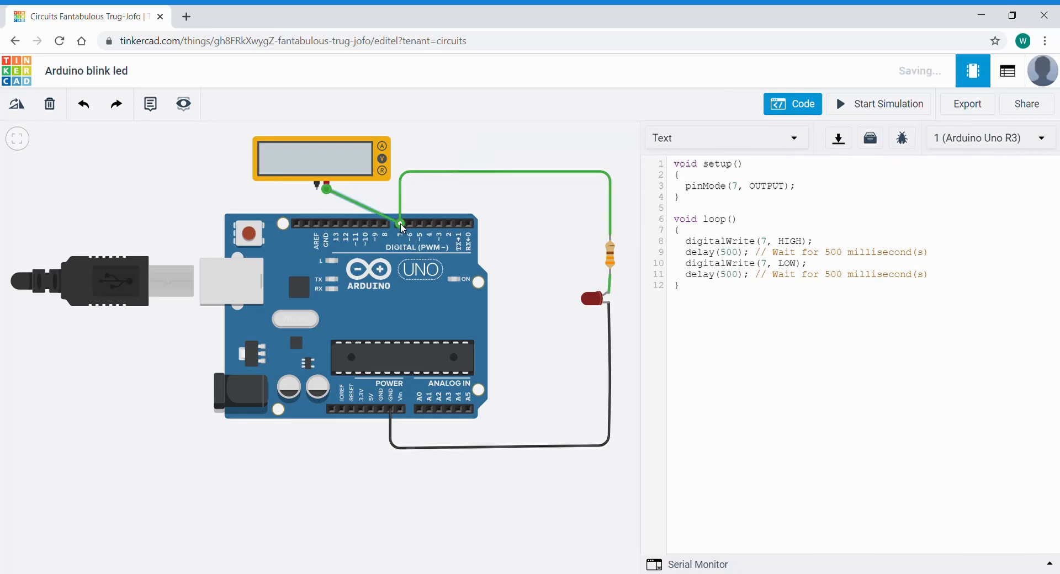
Finish the positive probe wire at pin 7 and route the negative lead to GND
click(399, 223)
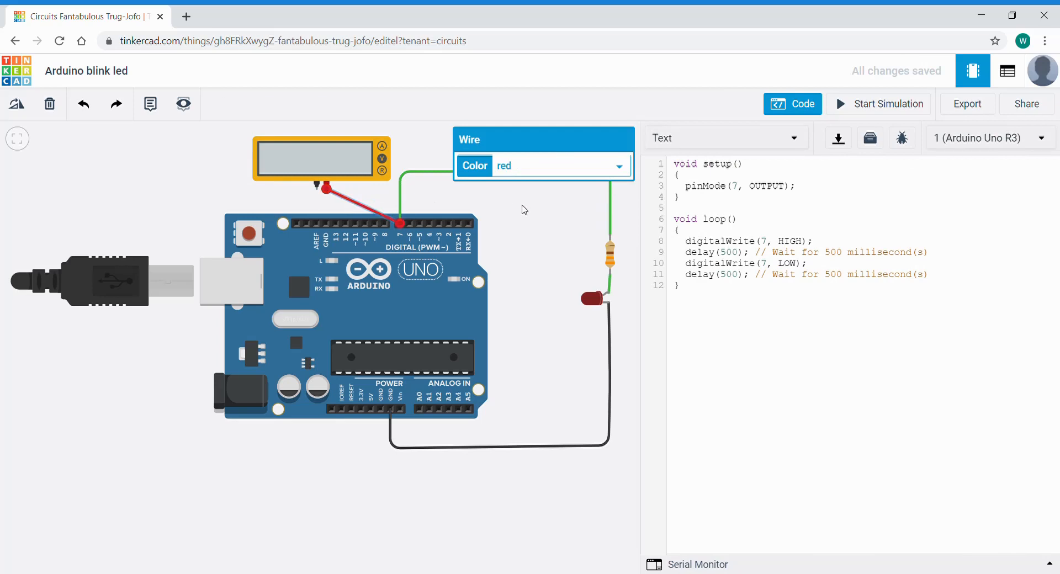
mouse_move(186, 204)
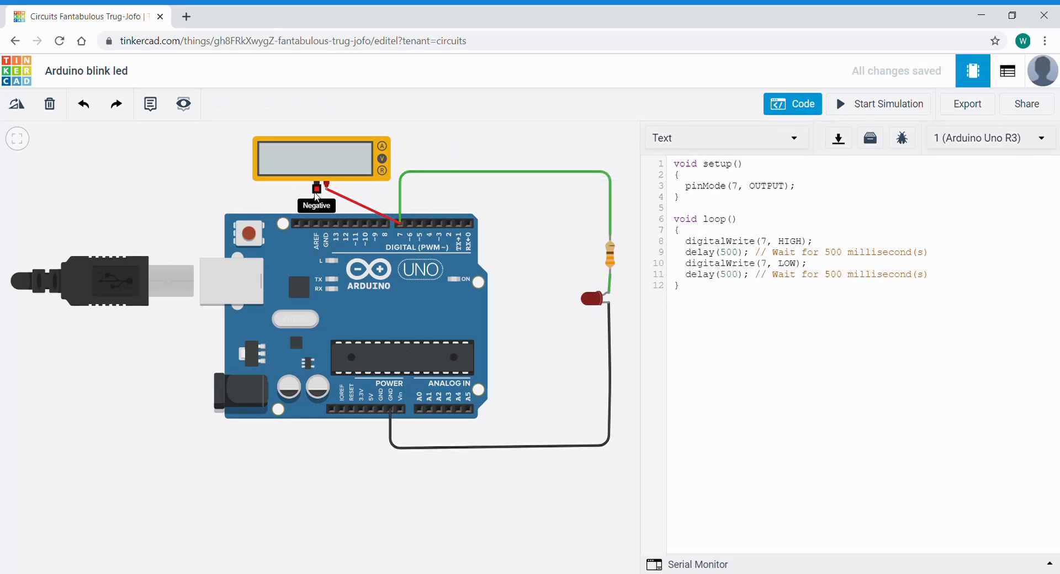
drag(316, 187, 370, 324)
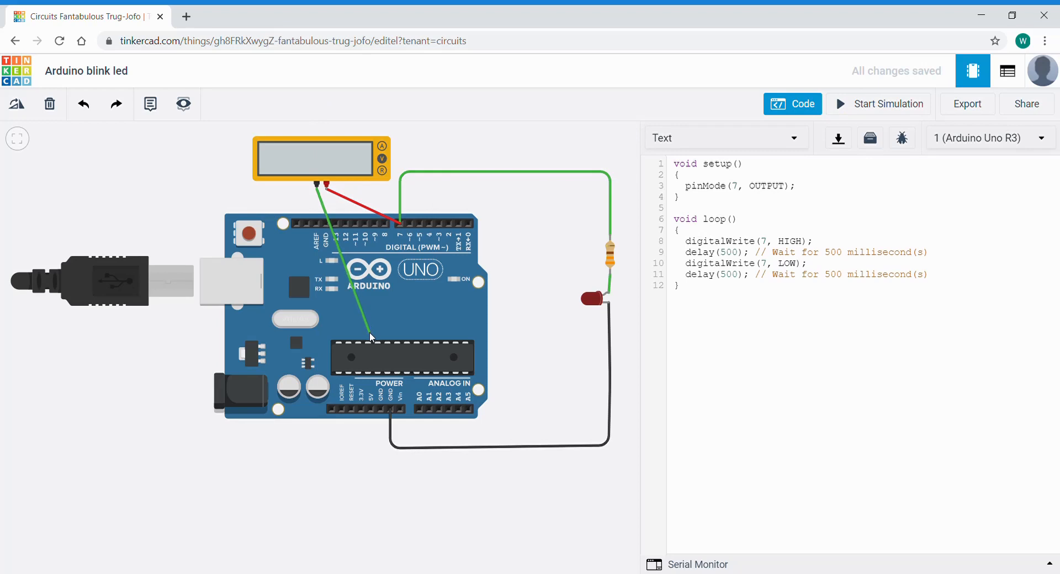
drag(370, 337, 386, 409)
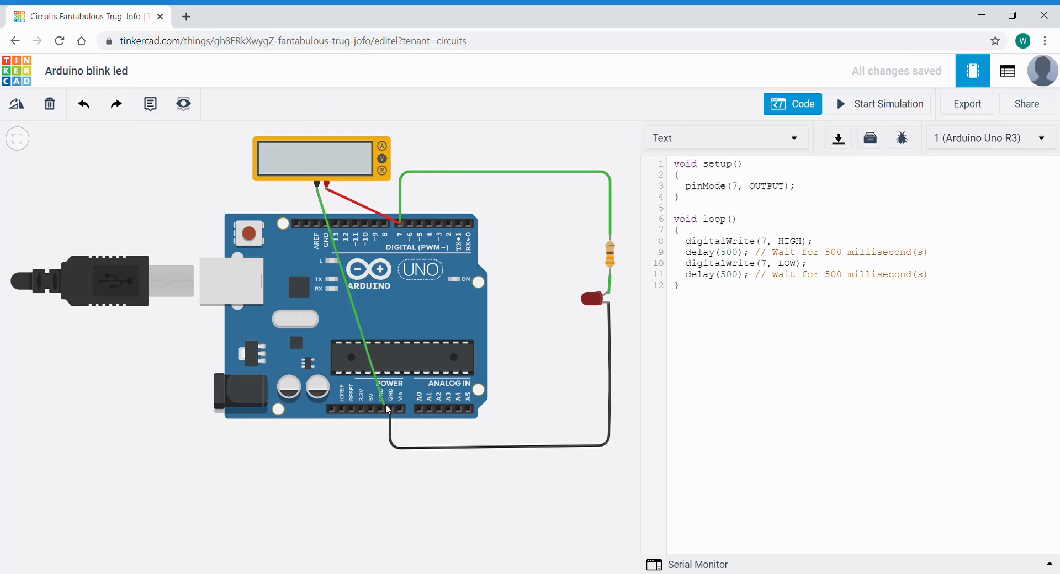
mouse_move(383, 408)
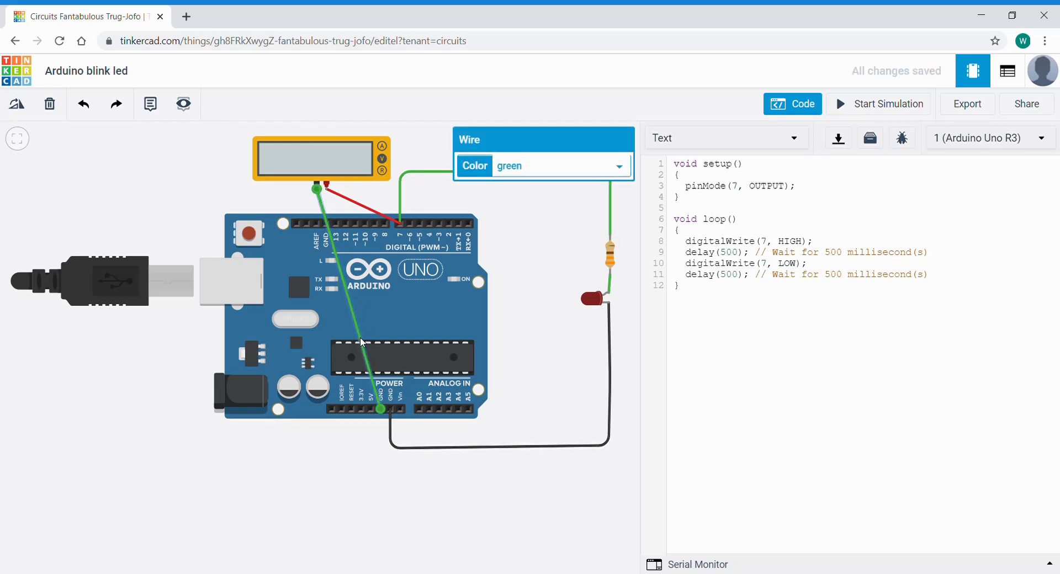
mouse_move(355, 337)
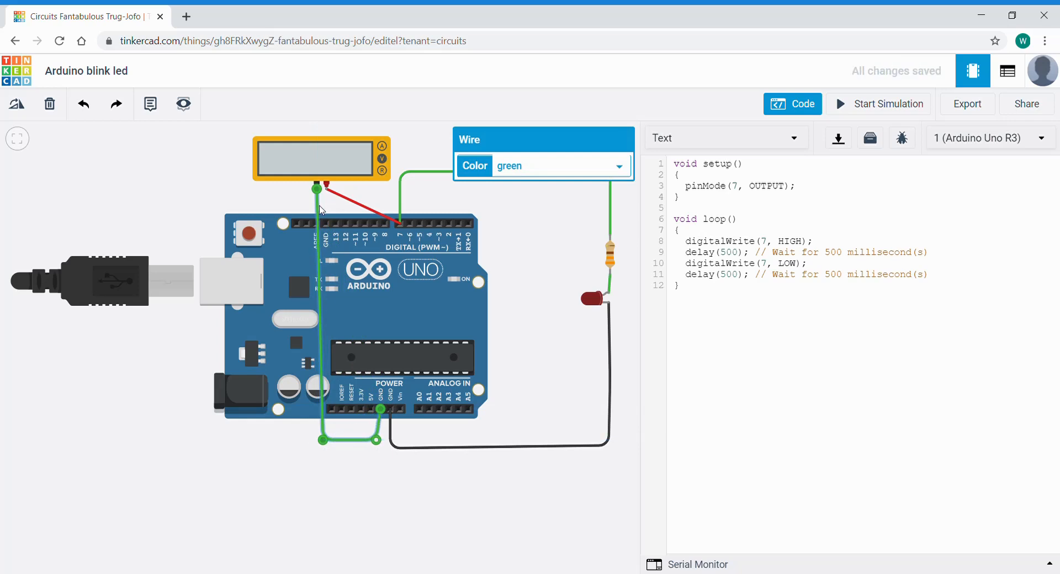
mouse_move(623, 171)
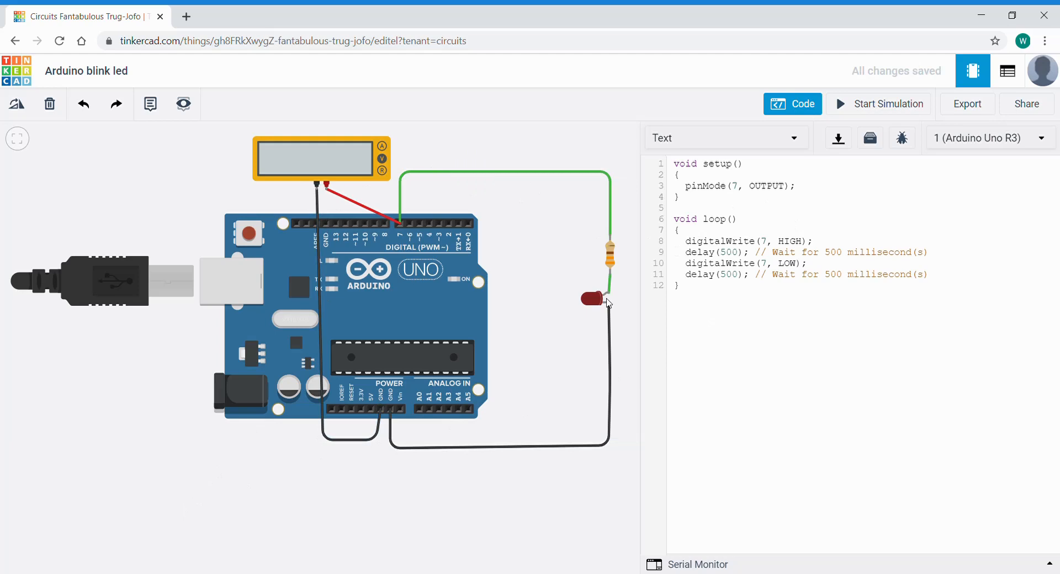
mouse_move(608, 285)
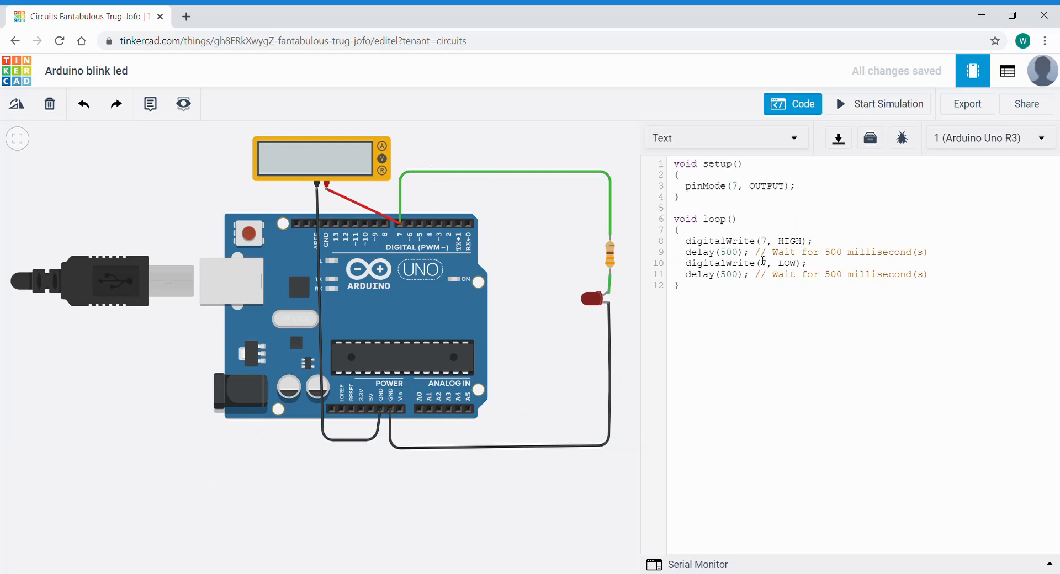
mouse_move(792, 103)
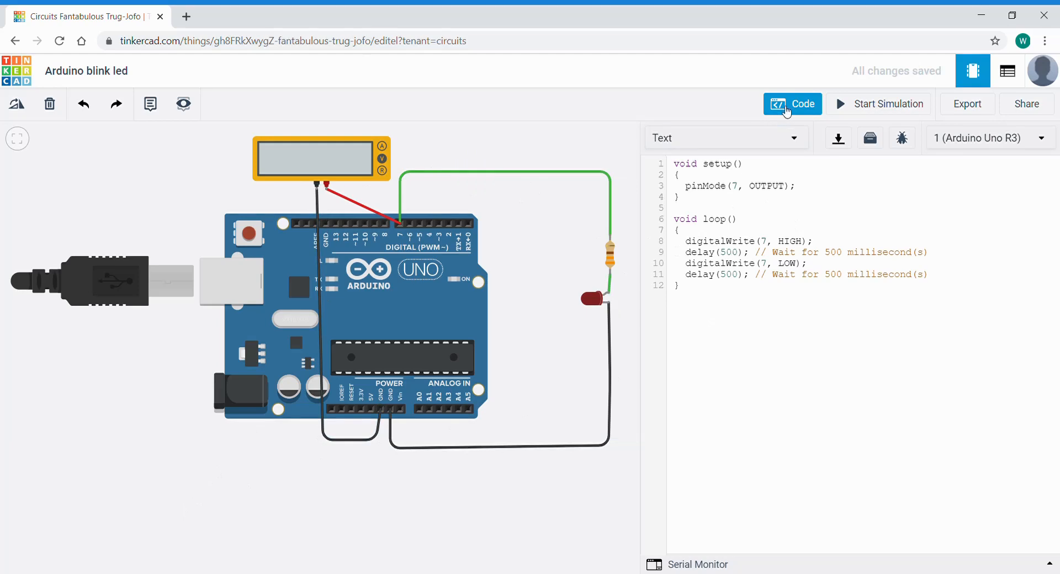
Replace both 500 ms delay values in loop() with 2000
click(729, 252)
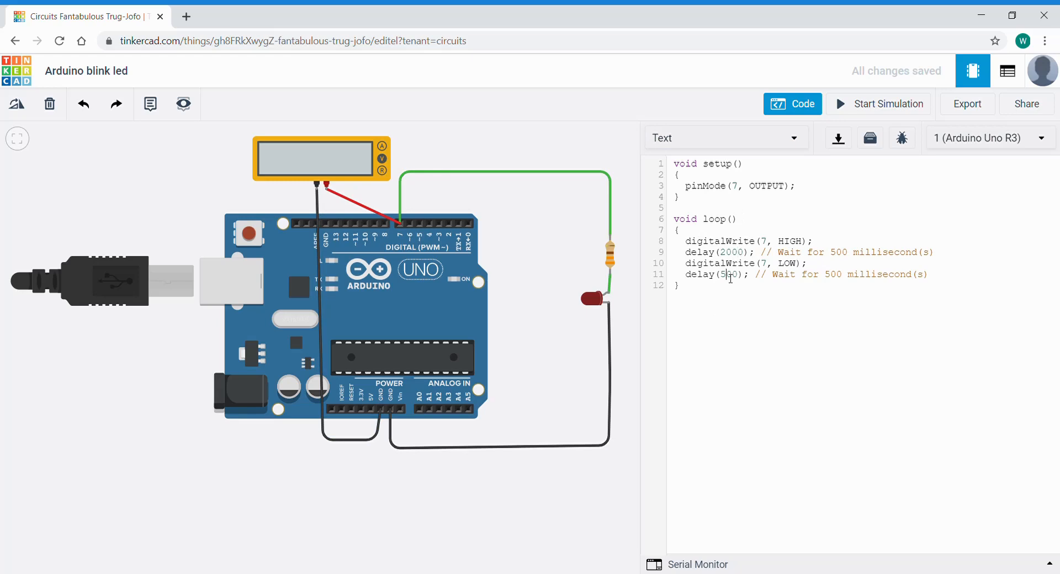
text(2000)
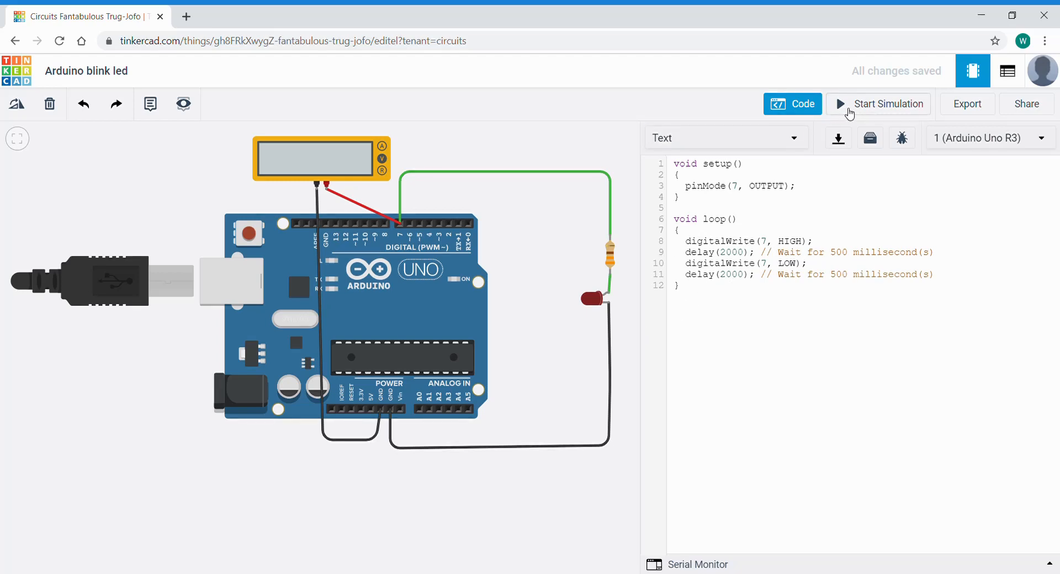
Start, stop and restart the simulation so the multimeter reads 4.60 V on pin 7
click(886, 103)
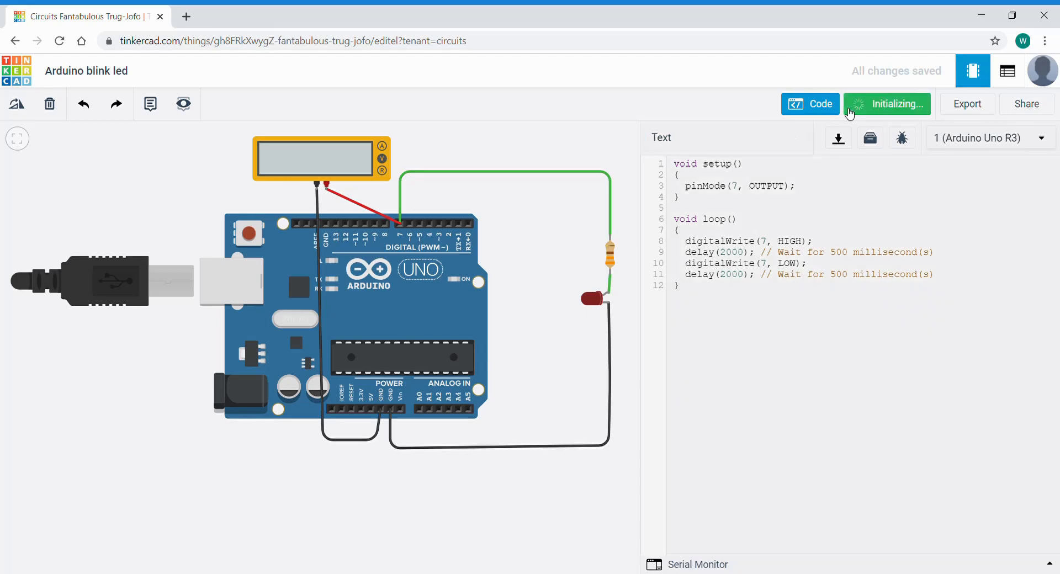
click(896, 103)
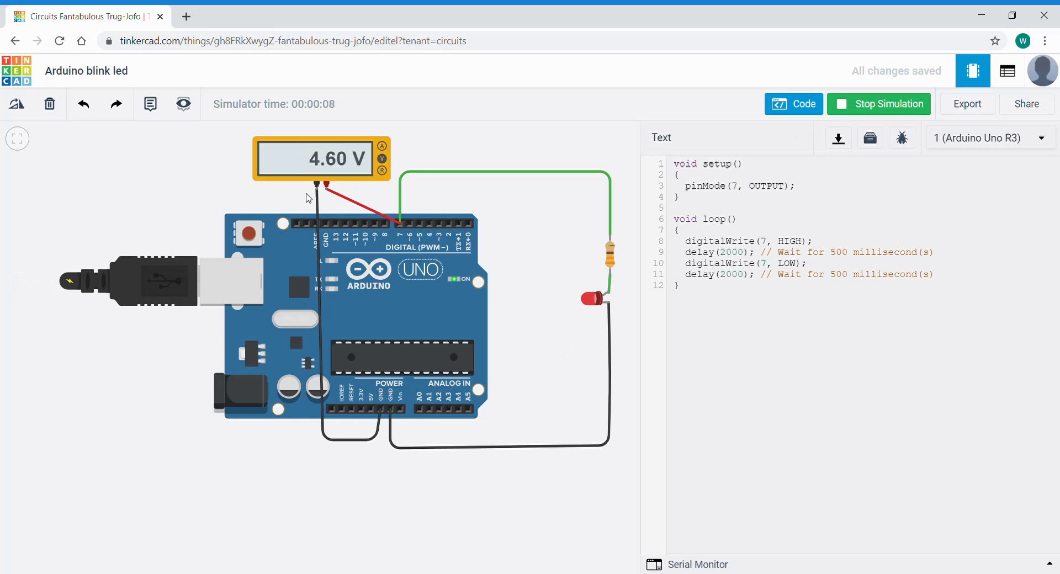
mouse_move(415, 158)
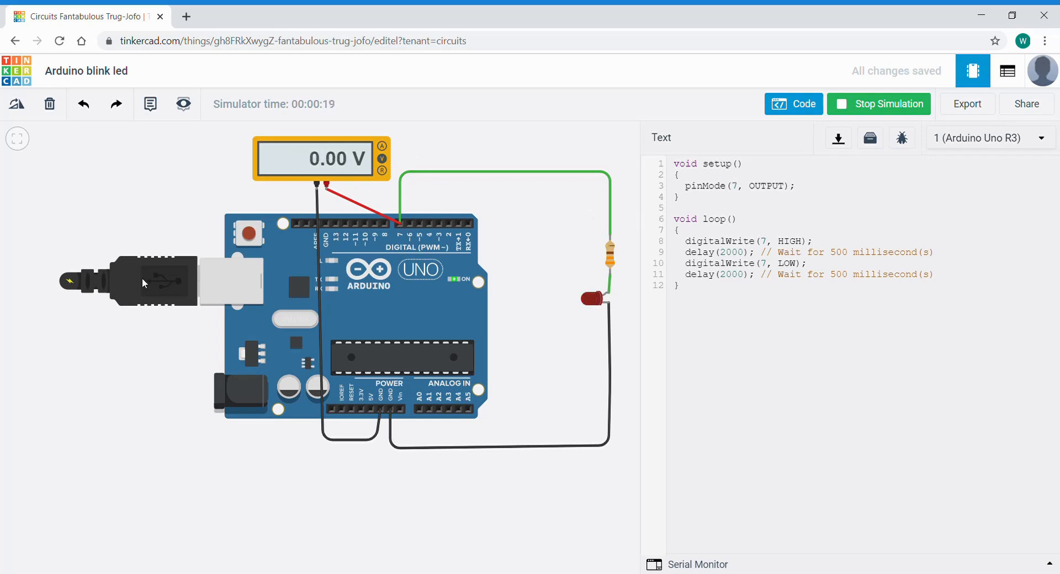
click(878, 103)
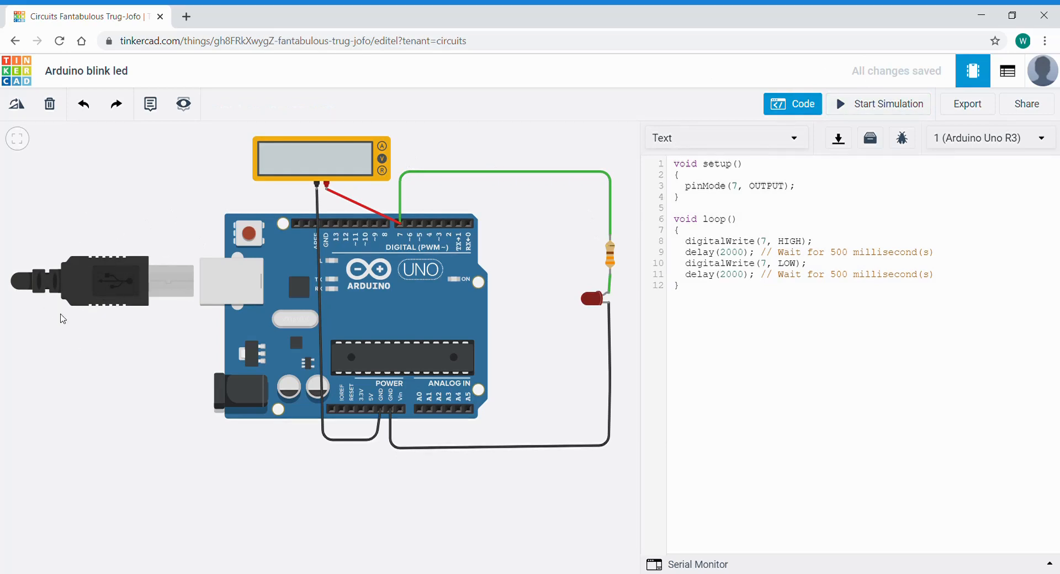
mouse_move(135, 244)
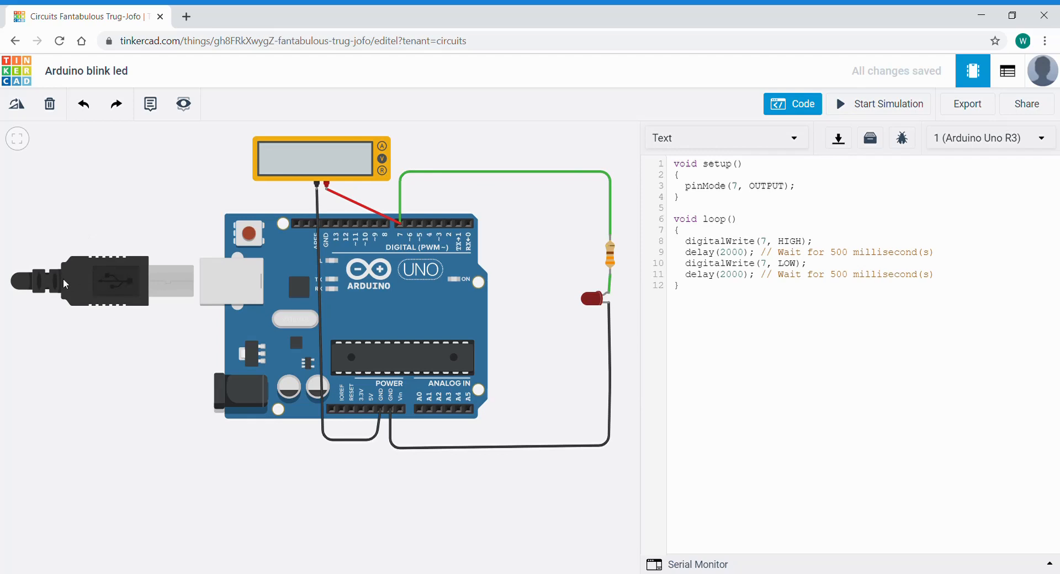
mouse_move(118, 287)
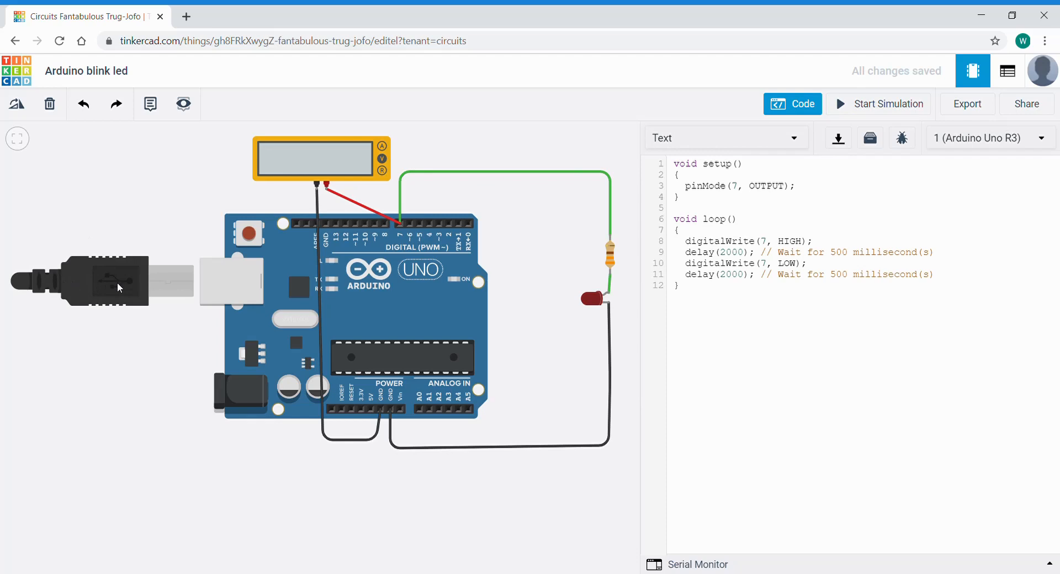
mouse_move(115, 290)
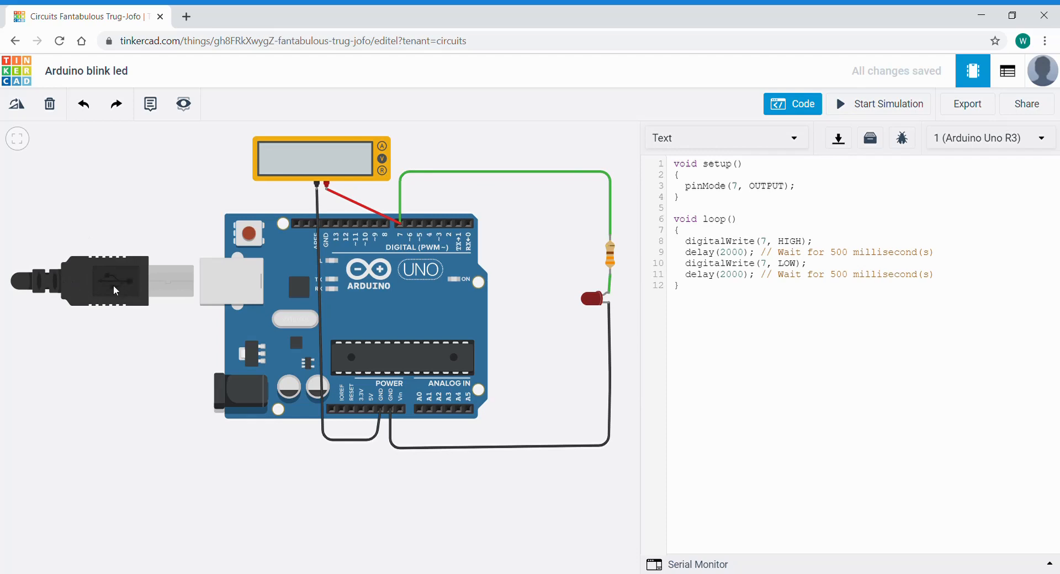
mouse_move(165, 283)
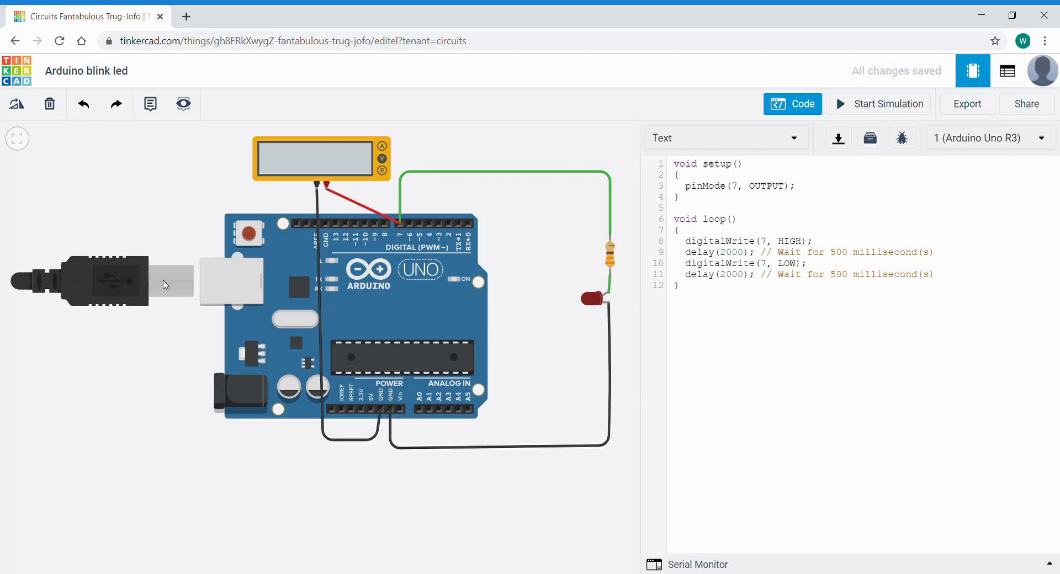
mouse_move(427, 349)
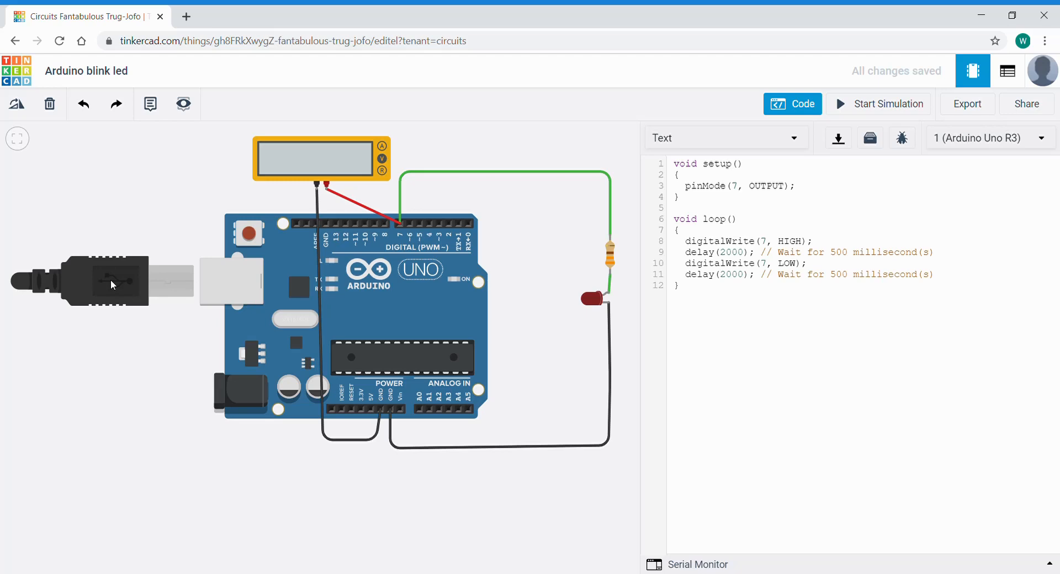
click(878, 103)
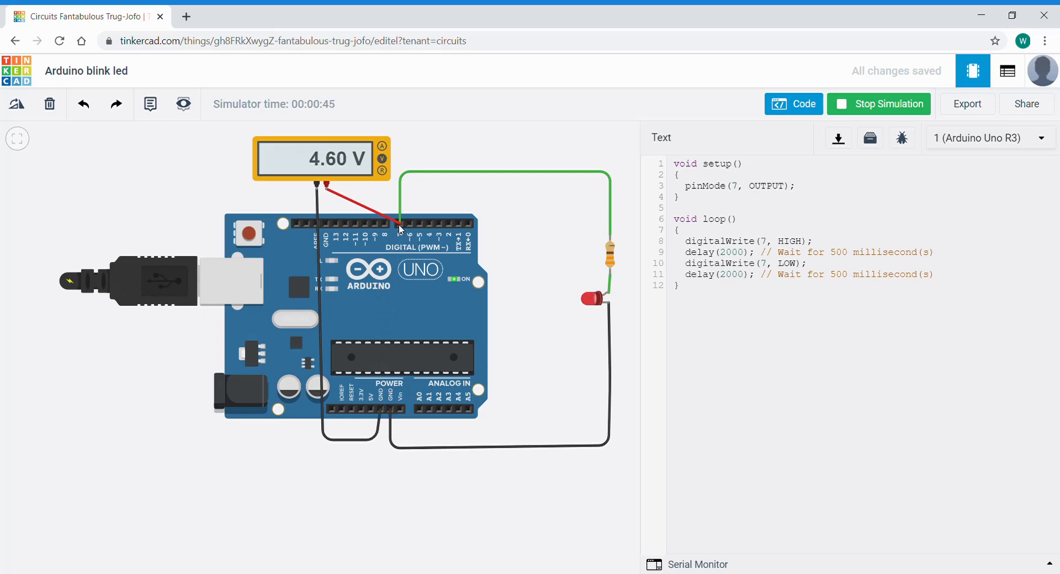
mouse_move(858, 108)
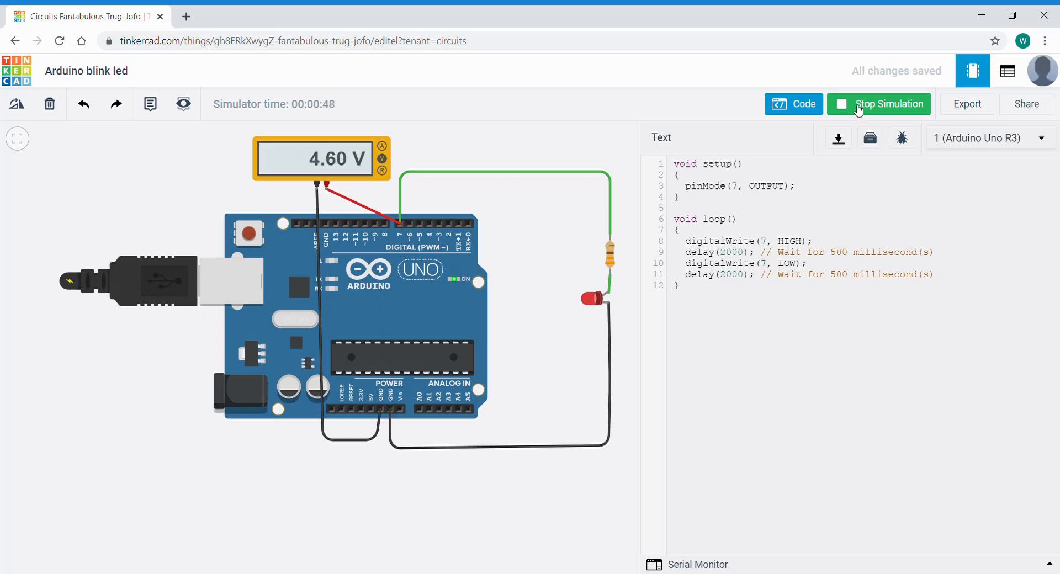
Stop the simulation, show all components, and drag the Oscilloscope to the canvas top left
click(886, 103)
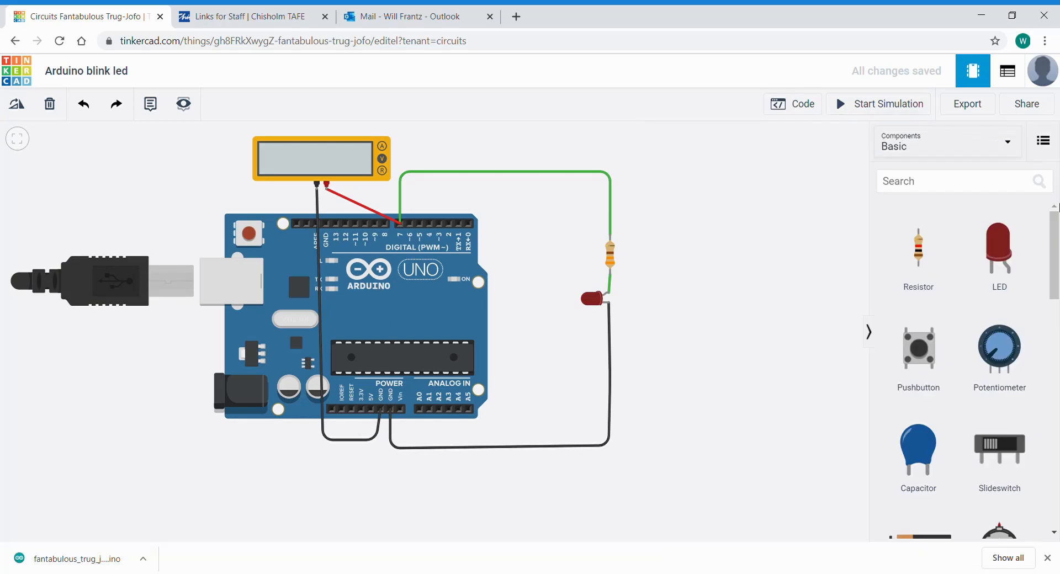
scroll(down, 3)
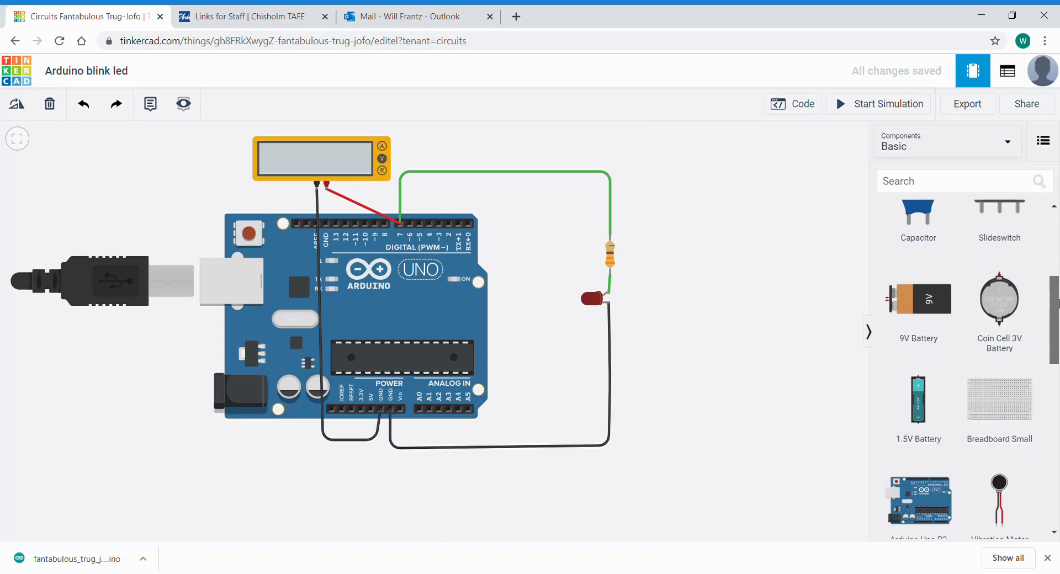
scroll(down, 3)
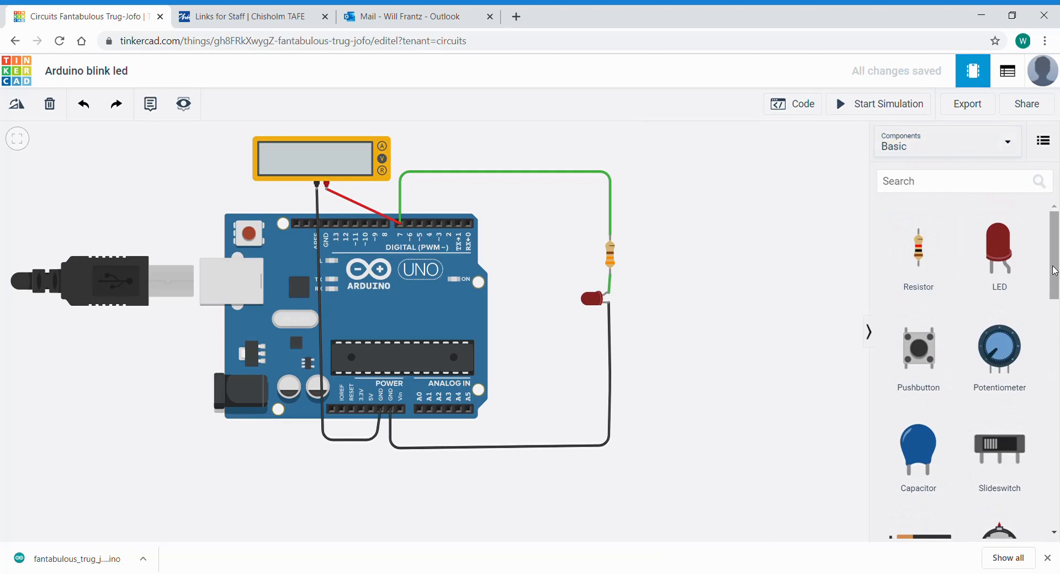
scroll(down, 3)
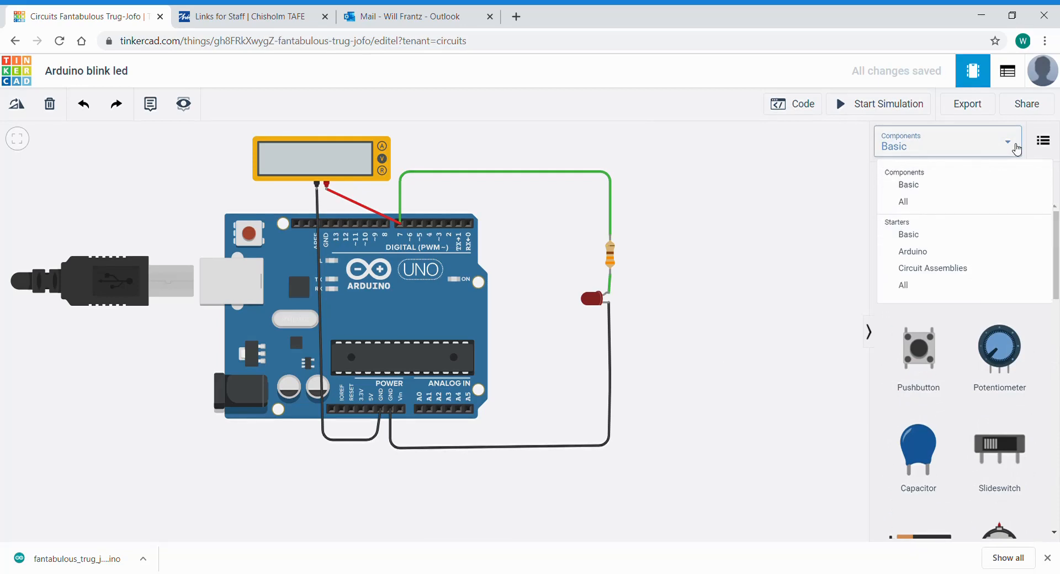
click(902, 201)
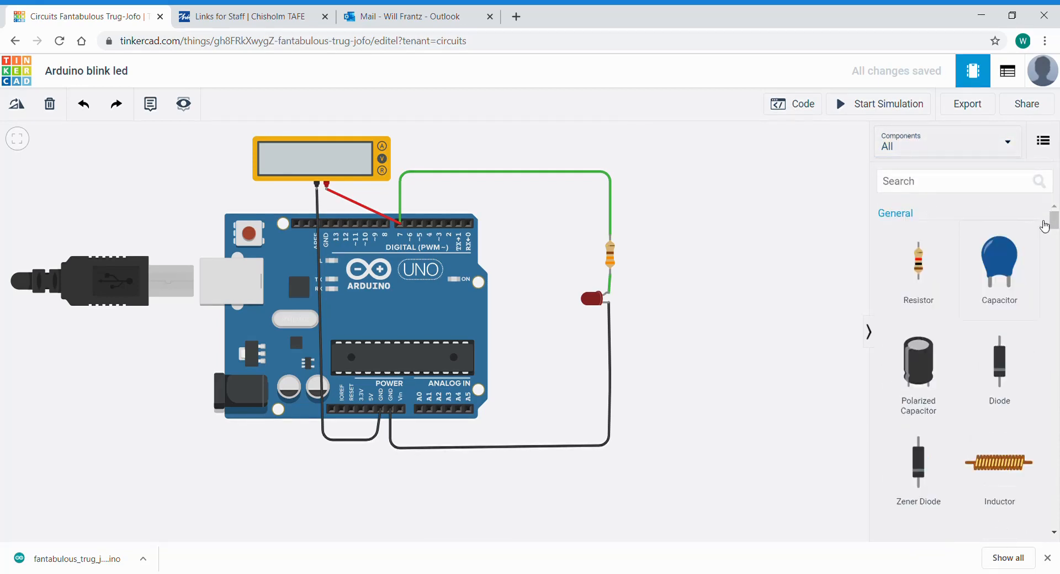
scroll(down, 3)
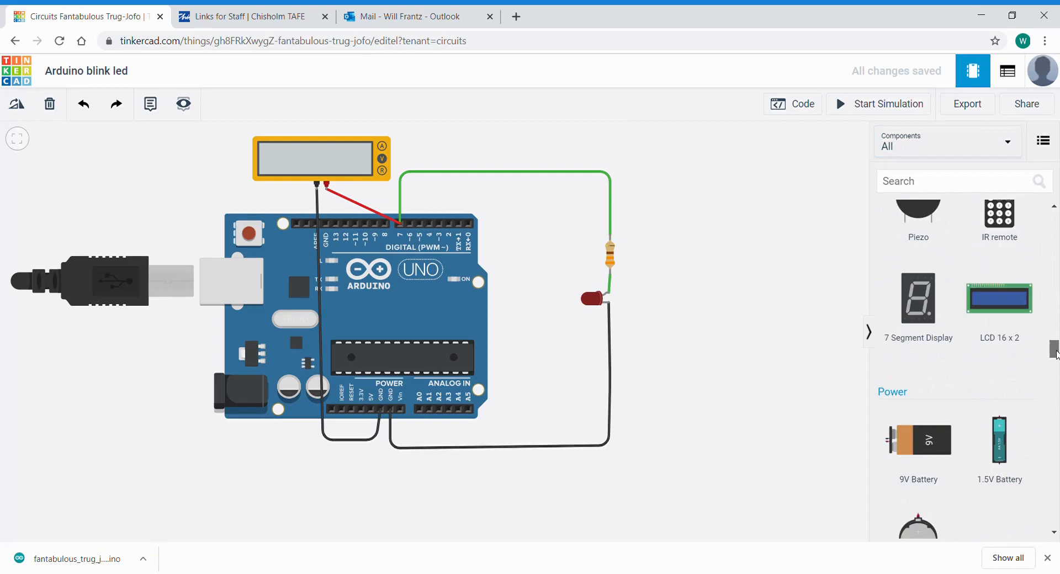
scroll(down, 3)
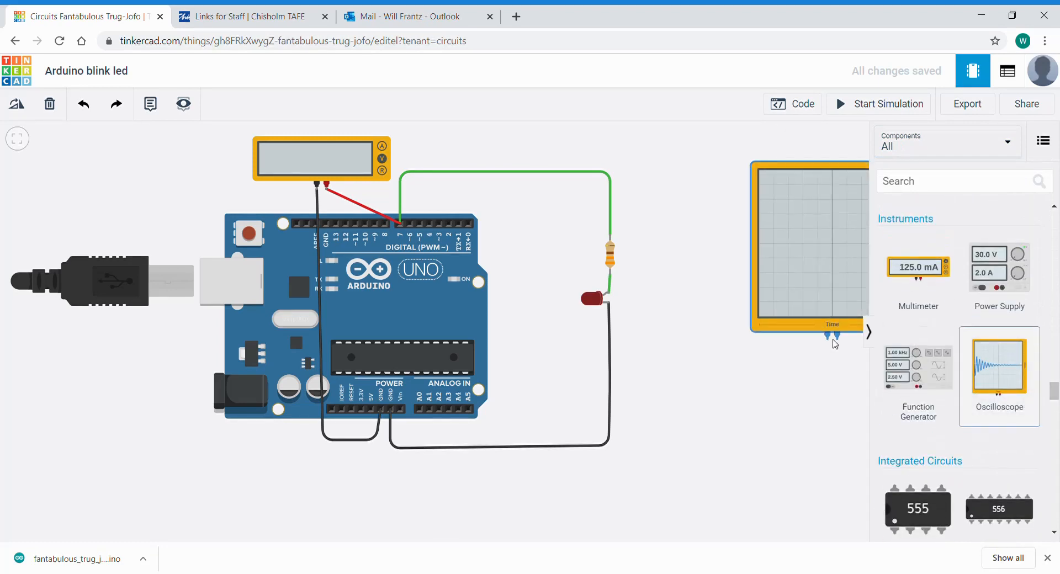
drag(832, 338, 169, 304)
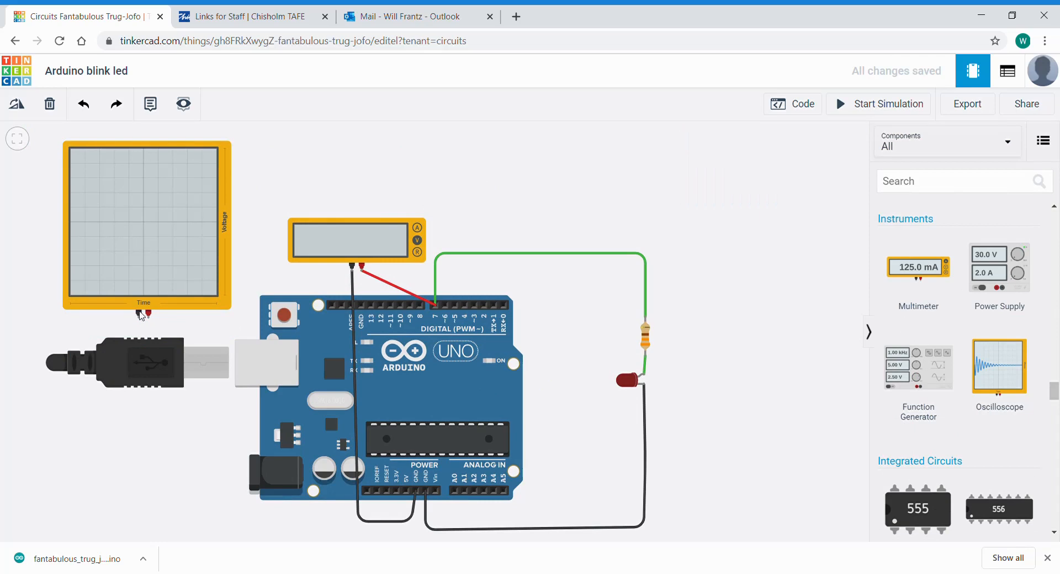
mouse_move(803, 103)
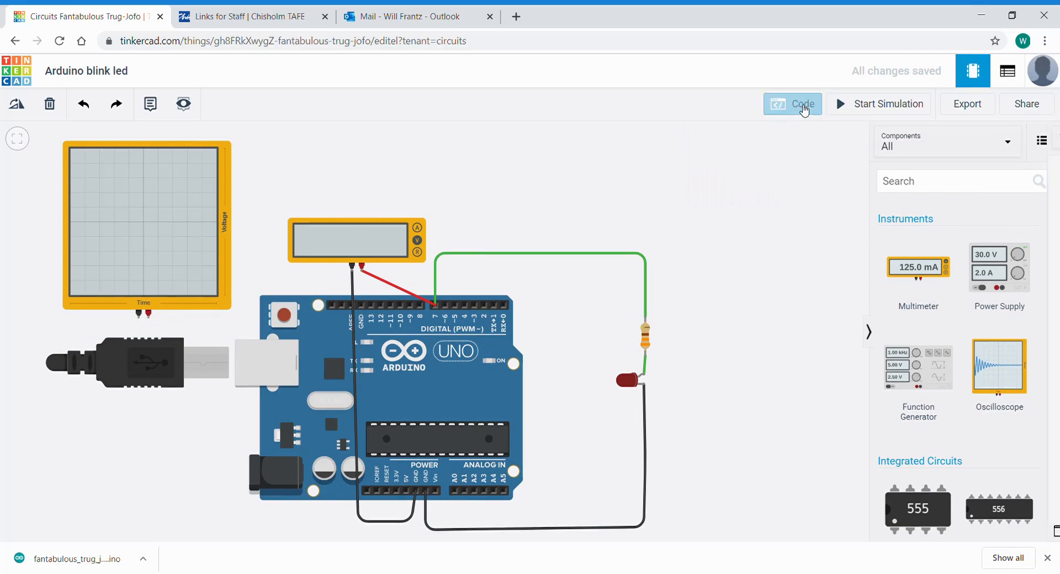
Open the Arduino blink code to check the 2000 ms delays
click(792, 103)
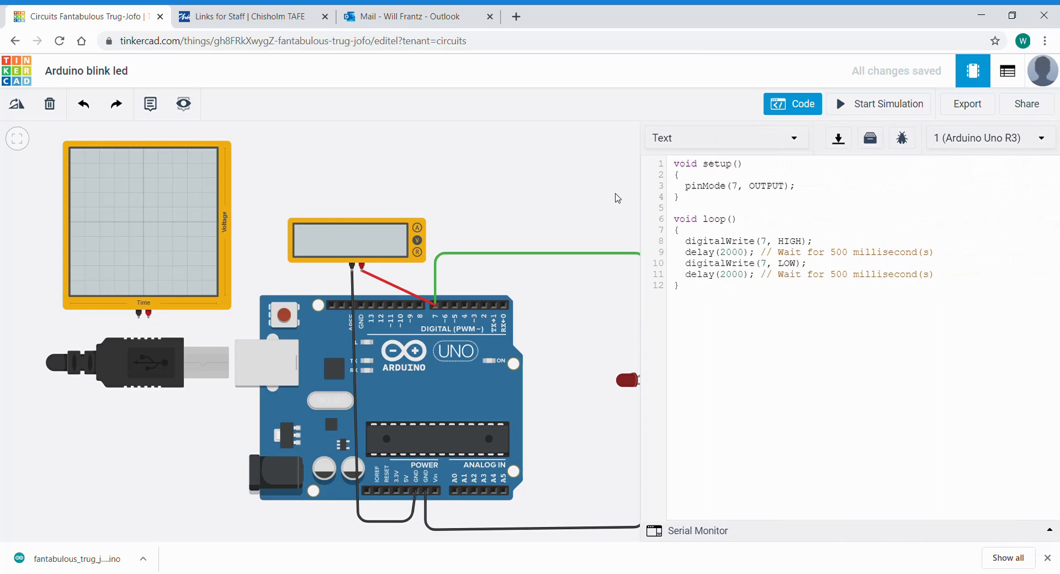
mouse_move(218, 244)
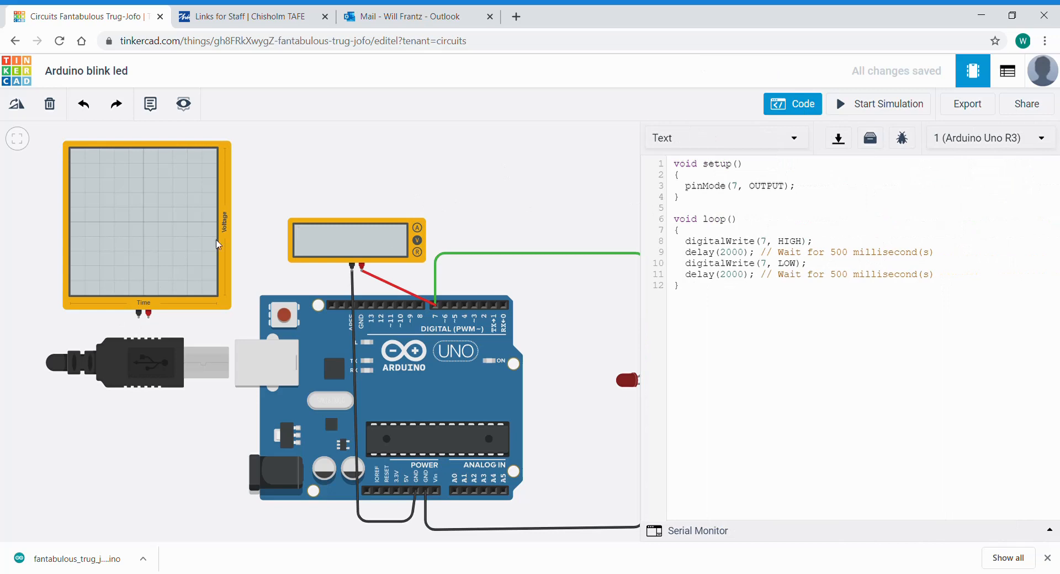
mouse_move(148, 318)
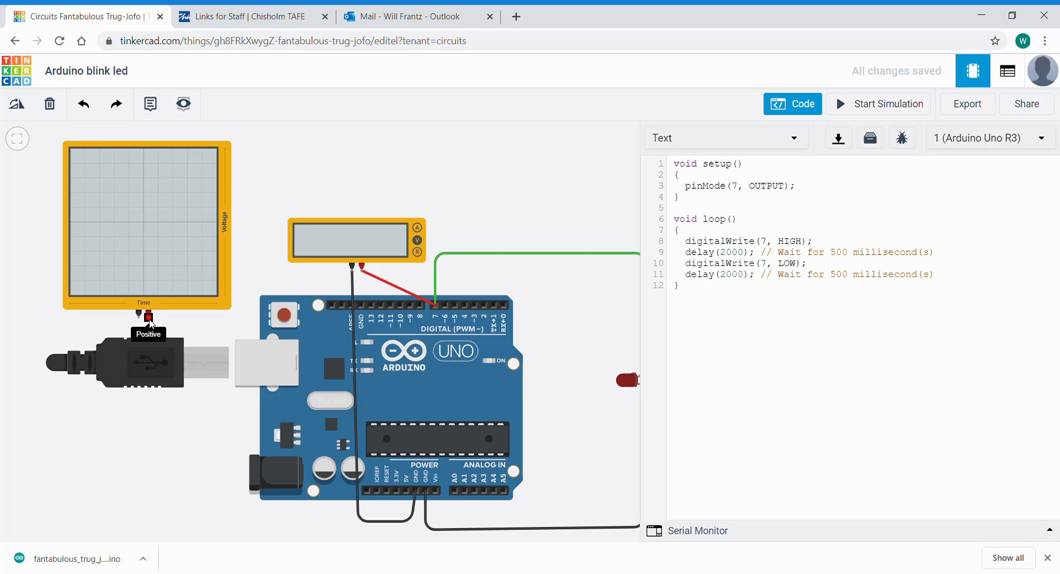
mouse_move(227, 232)
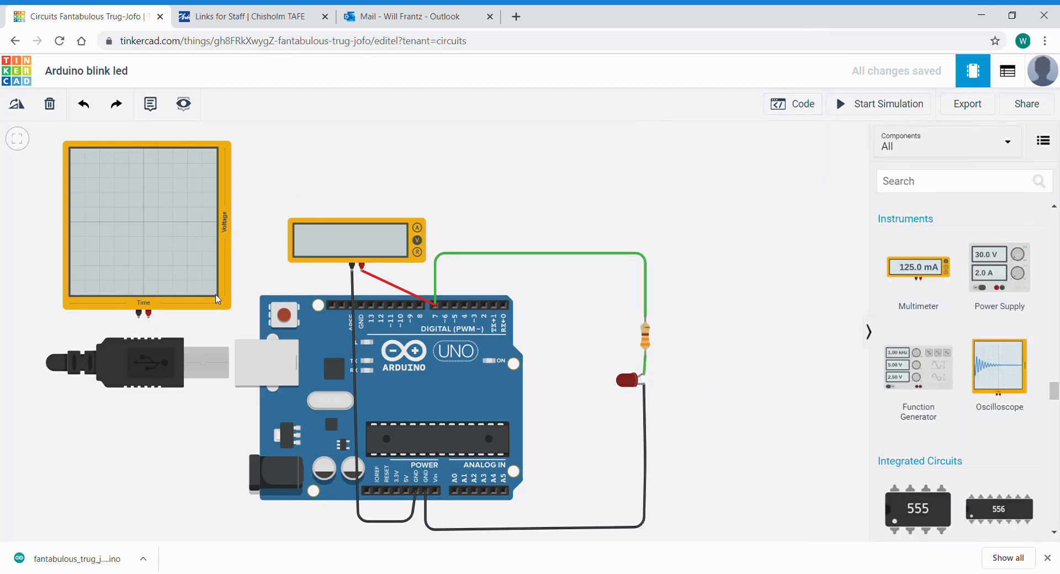
mouse_move(147, 318)
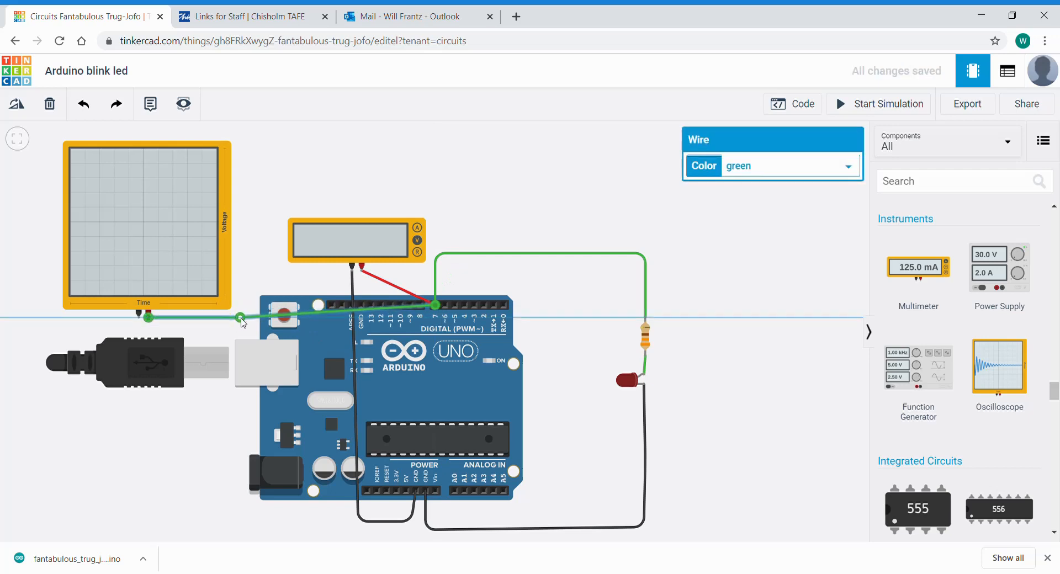
Wire the oscilloscope's positive probe to pin 7 and route its negative probe around to GND
drag(240, 317, 240, 185)
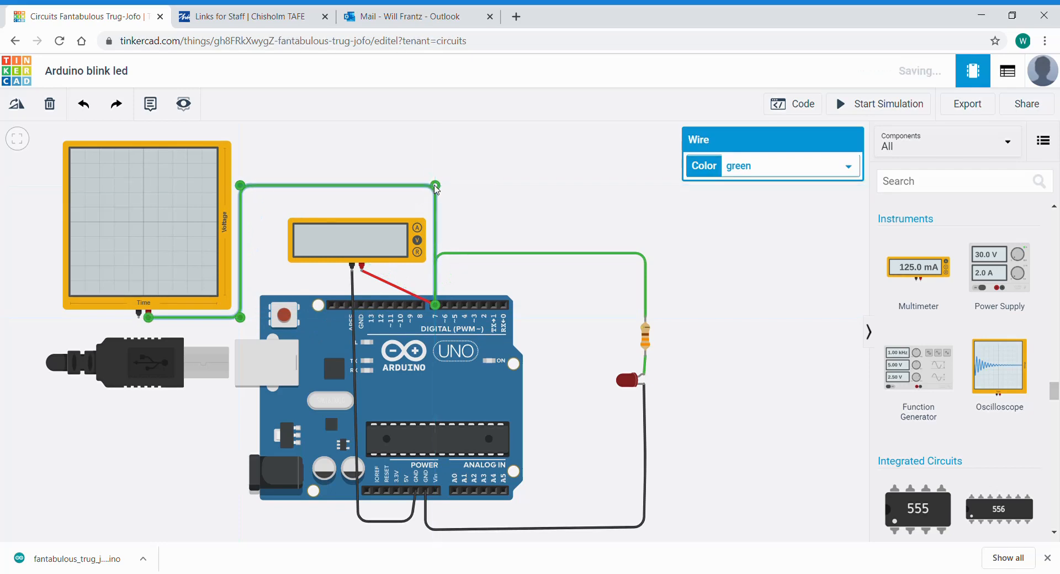
click(249, 364)
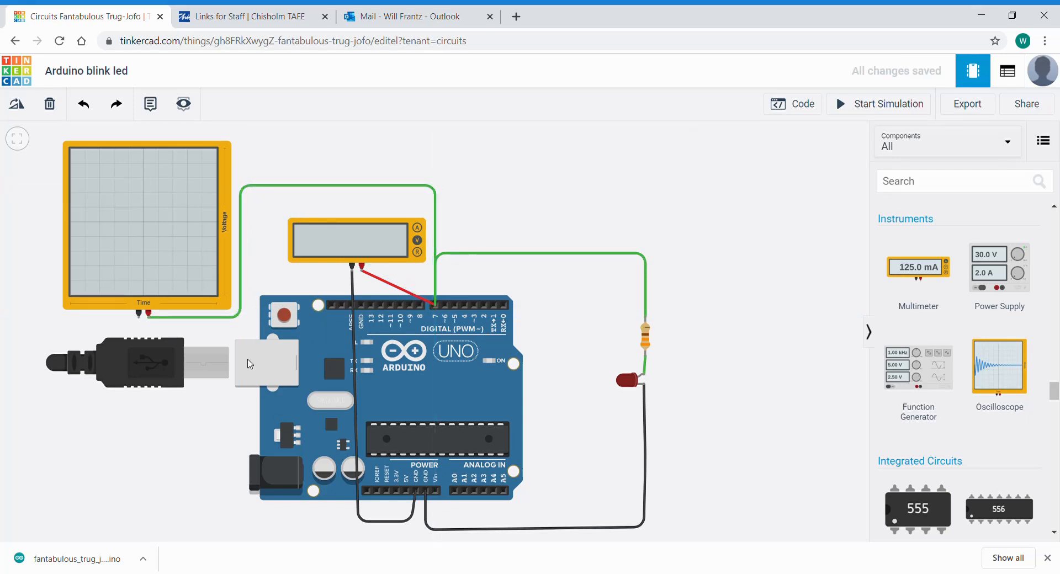
mouse_move(138, 318)
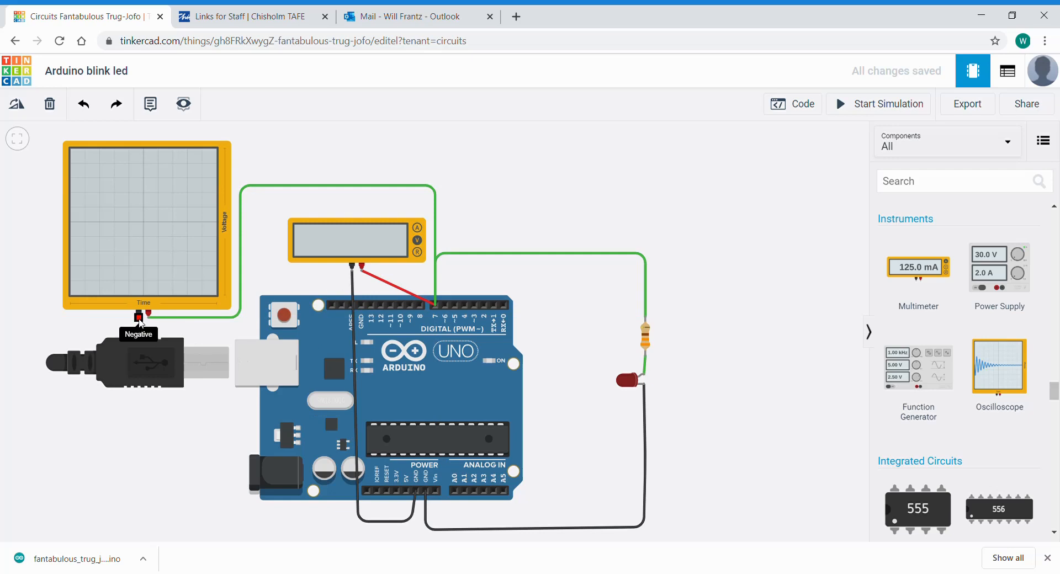
drag(139, 317, 332, 493)
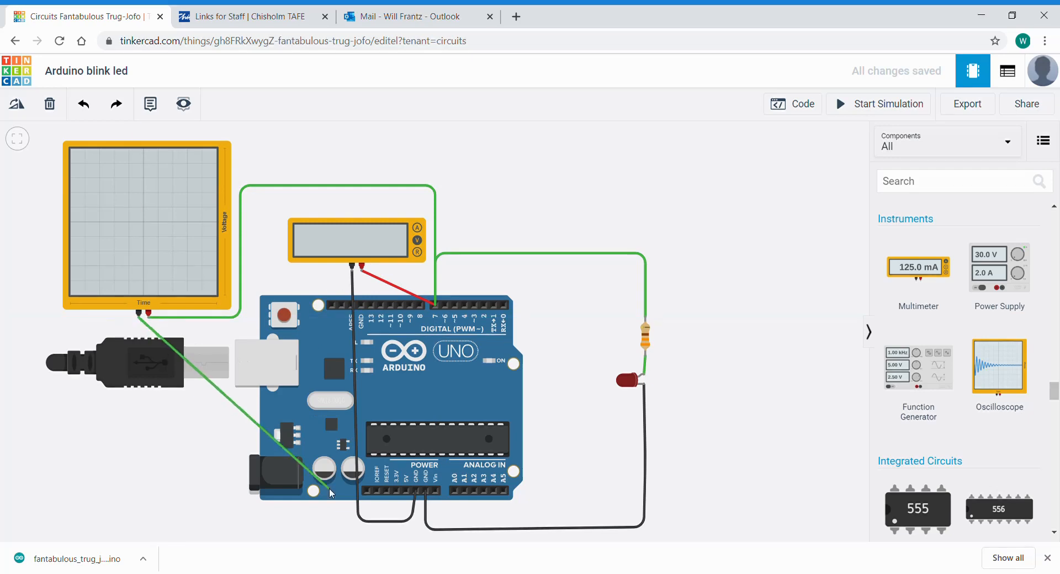
drag(331, 492, 415, 494)
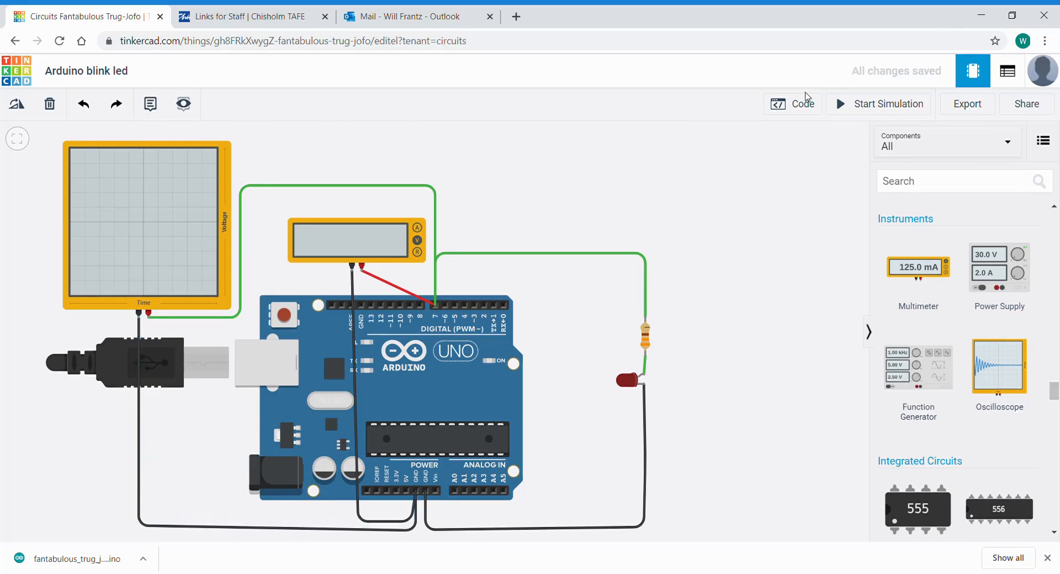
Open the blink code for the 1000 ms edits, select the oscilloscope, and stop the simulation
click(792, 103)
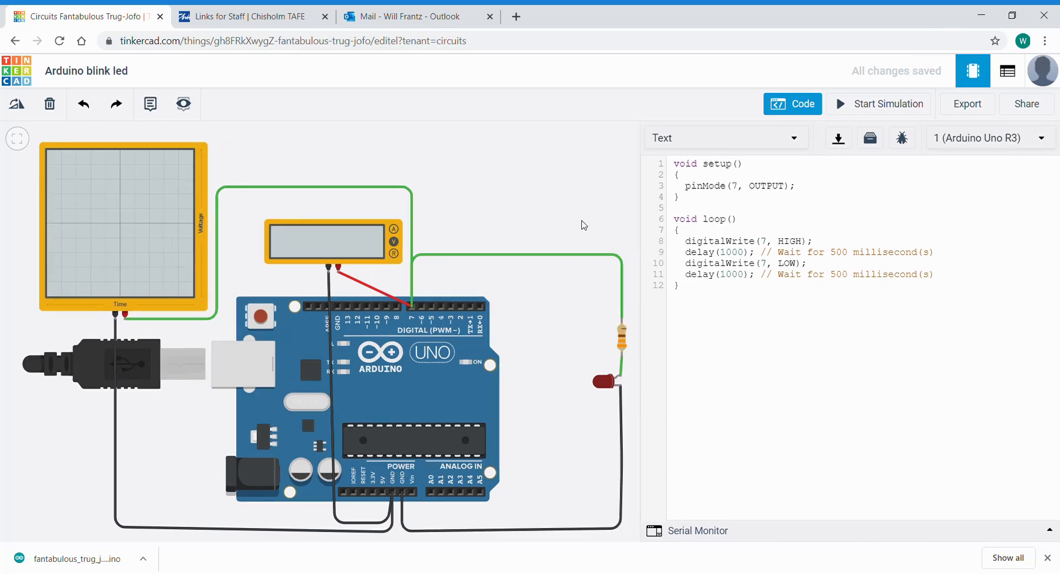
mouse_move(764, 63)
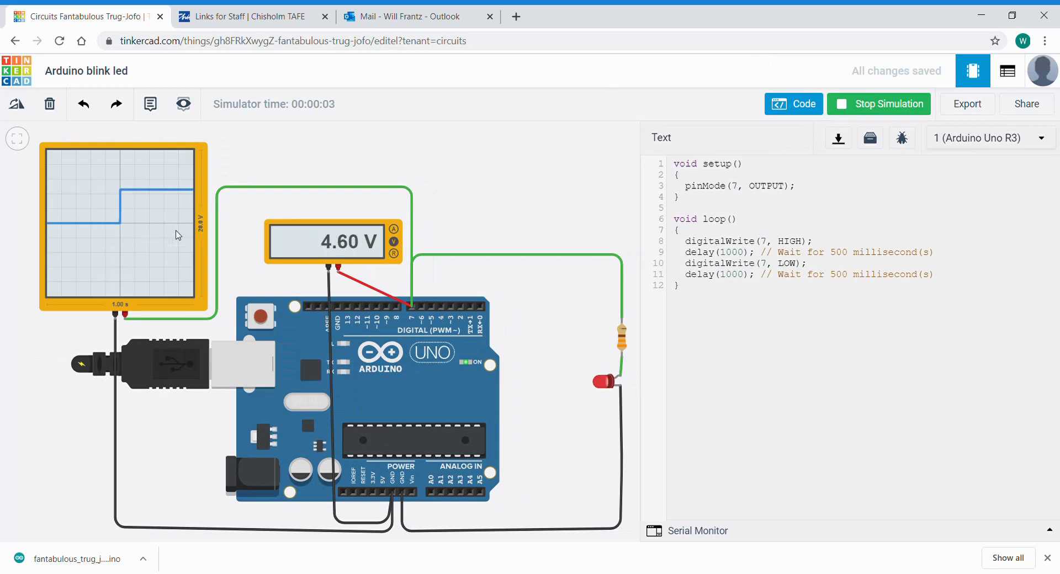
mouse_move(147, 228)
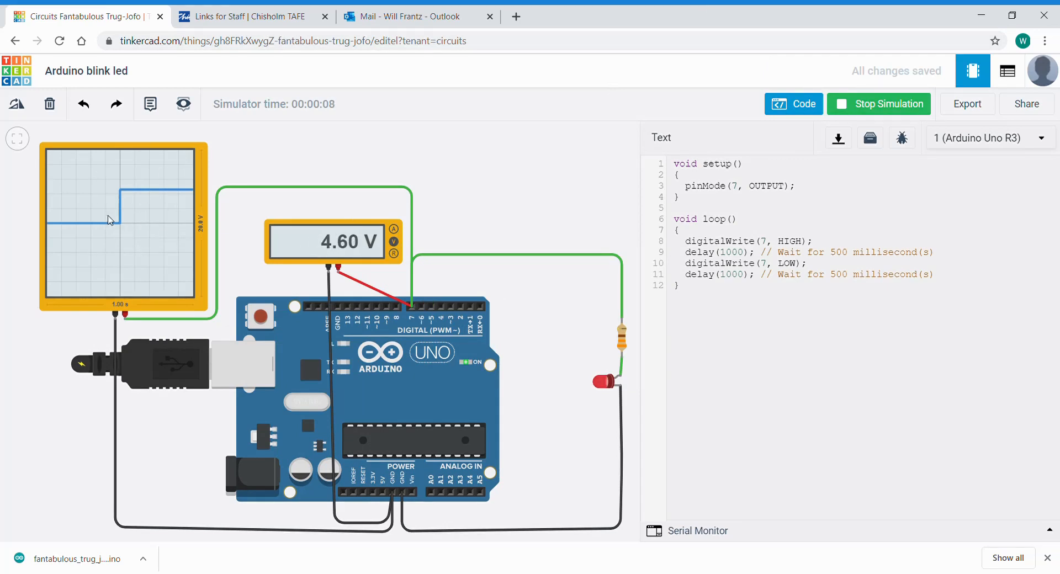
click(125, 227)
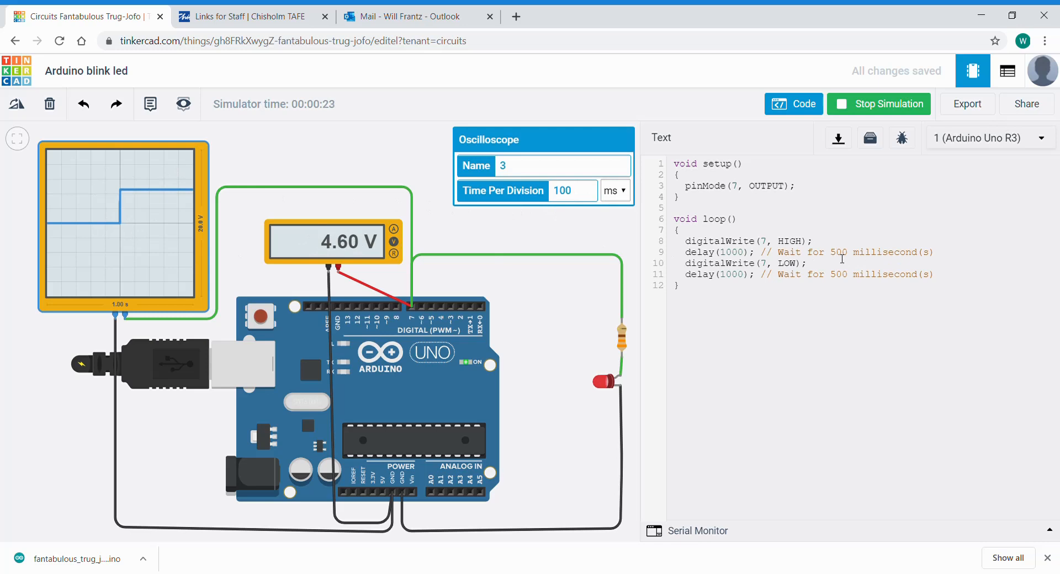
click(886, 103)
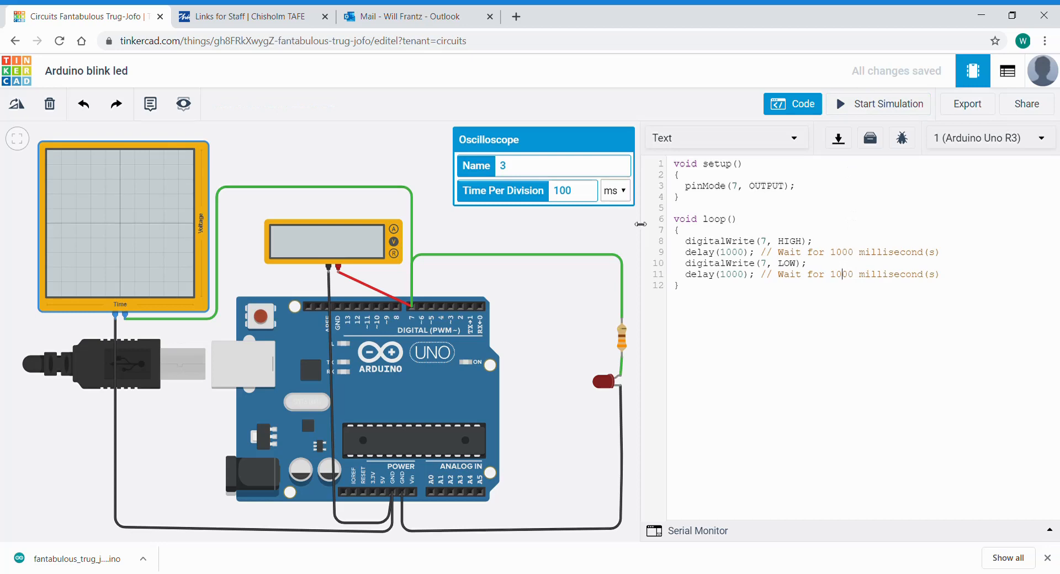
Restart the 1000 ms blink simulation and change the oscilloscope's time per division to 500 ms
click(886, 103)
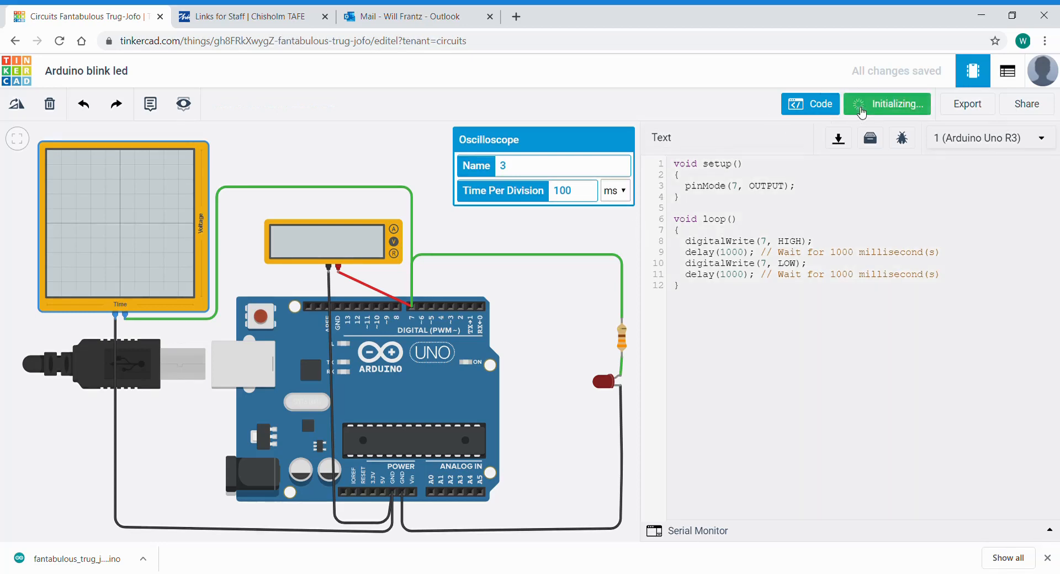
click(894, 104)
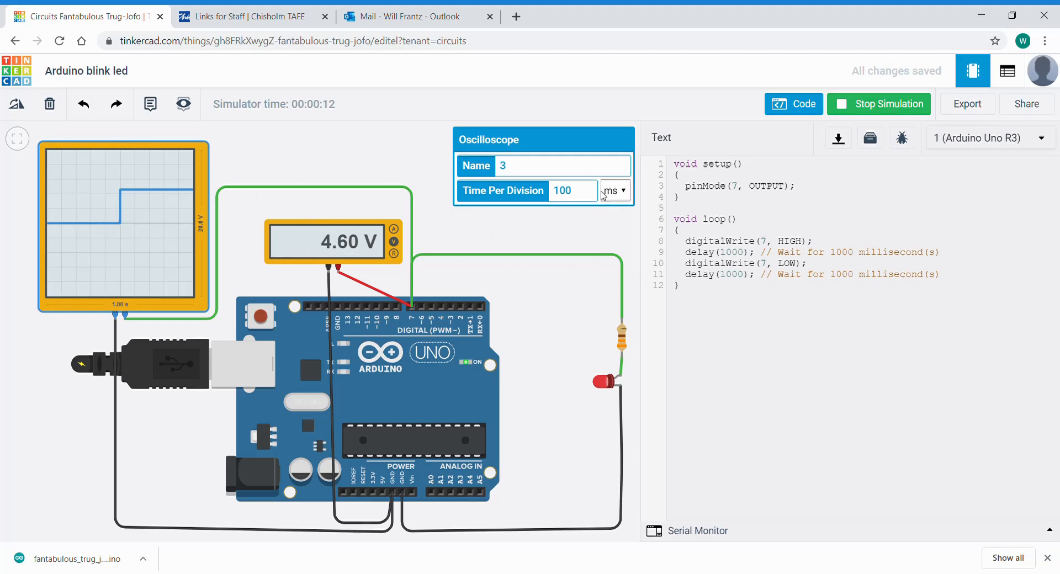
text(10)
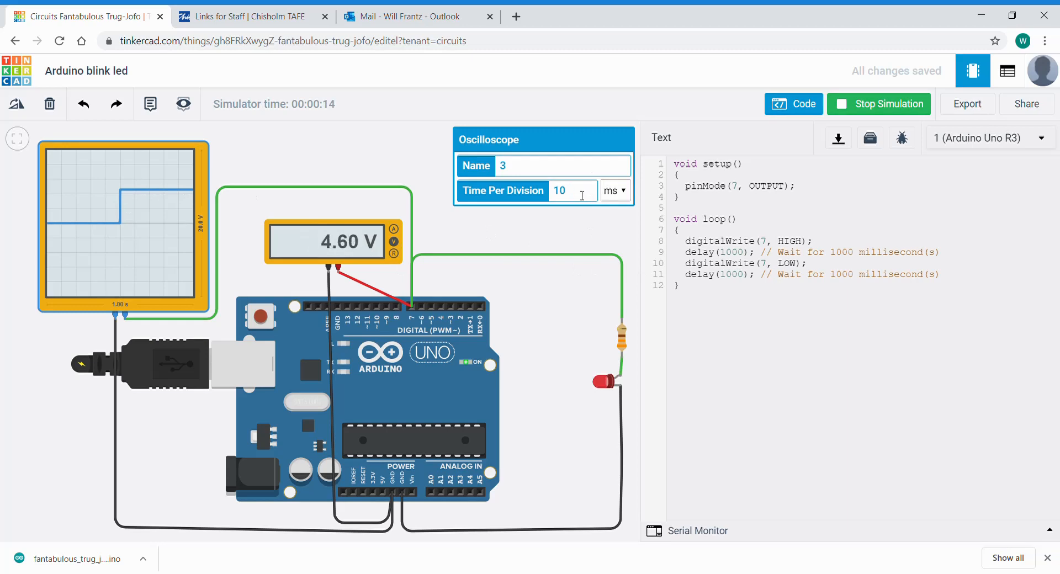
text(500)
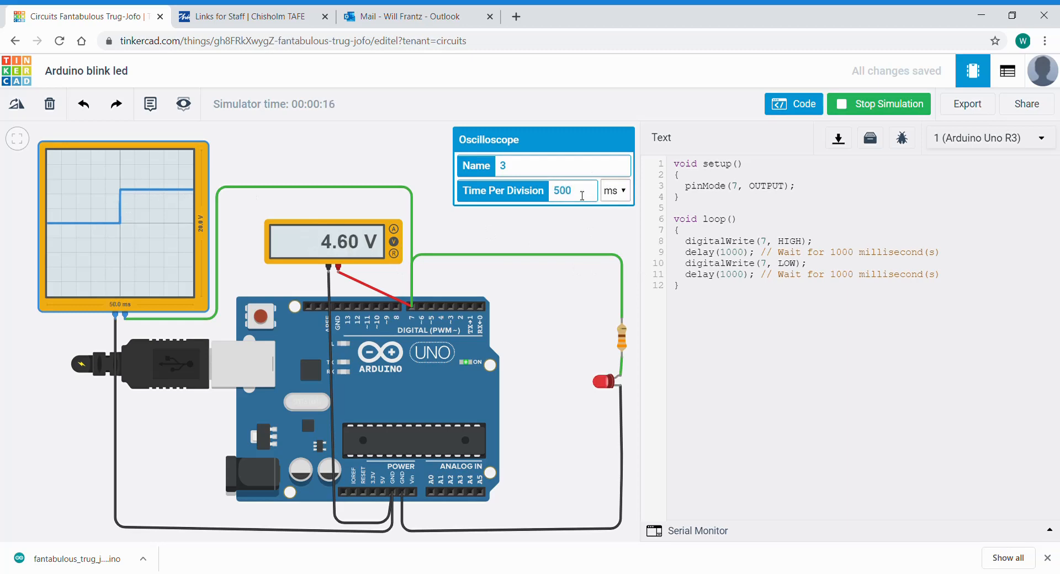